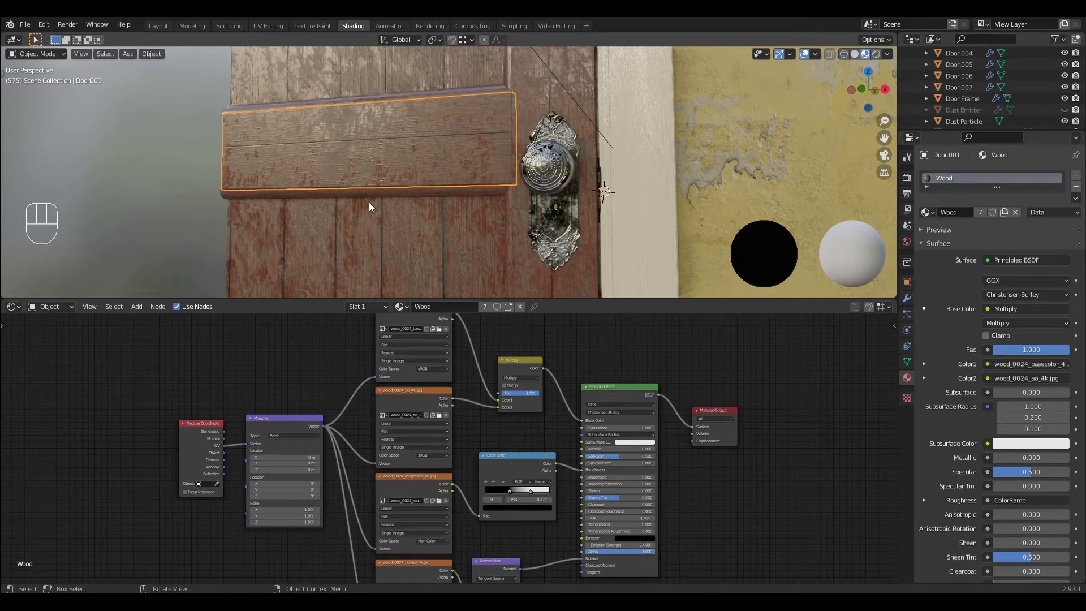
mouse_move(615, 169)
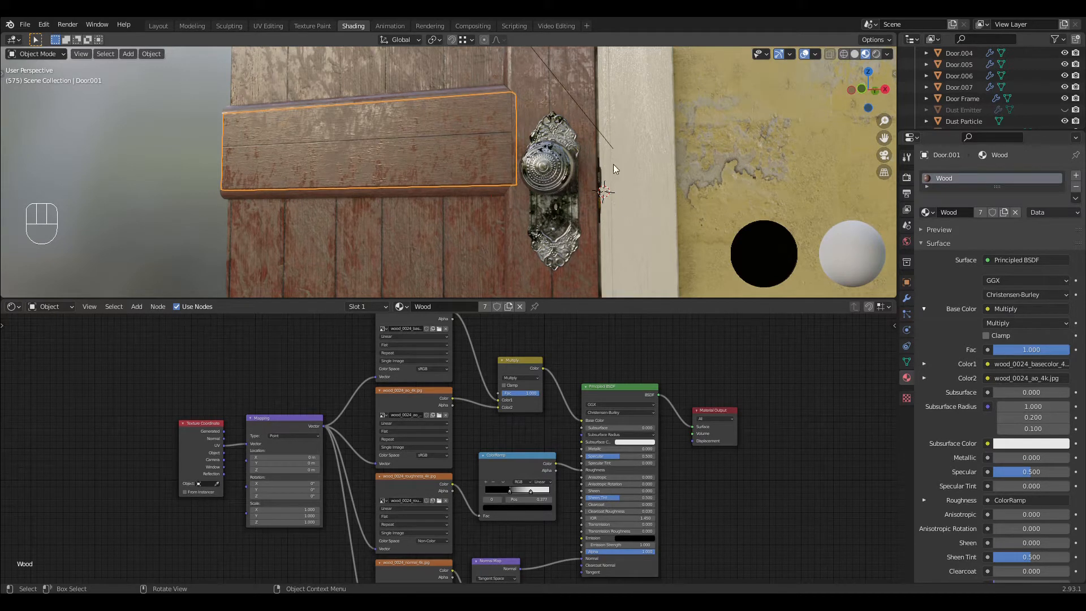
mouse_move(559, 215)
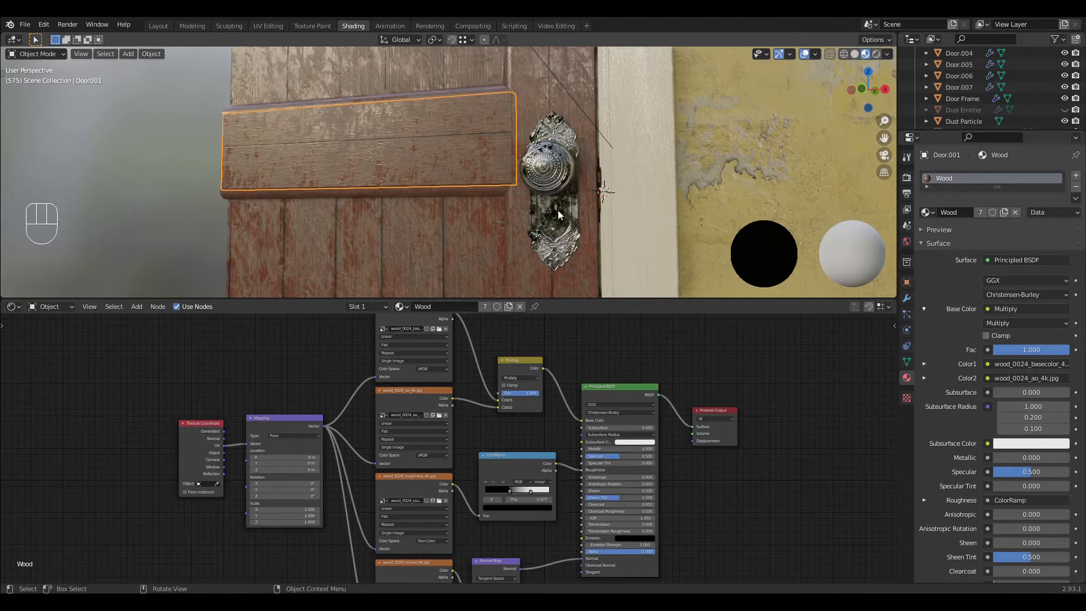
mouse_move(535, 206)
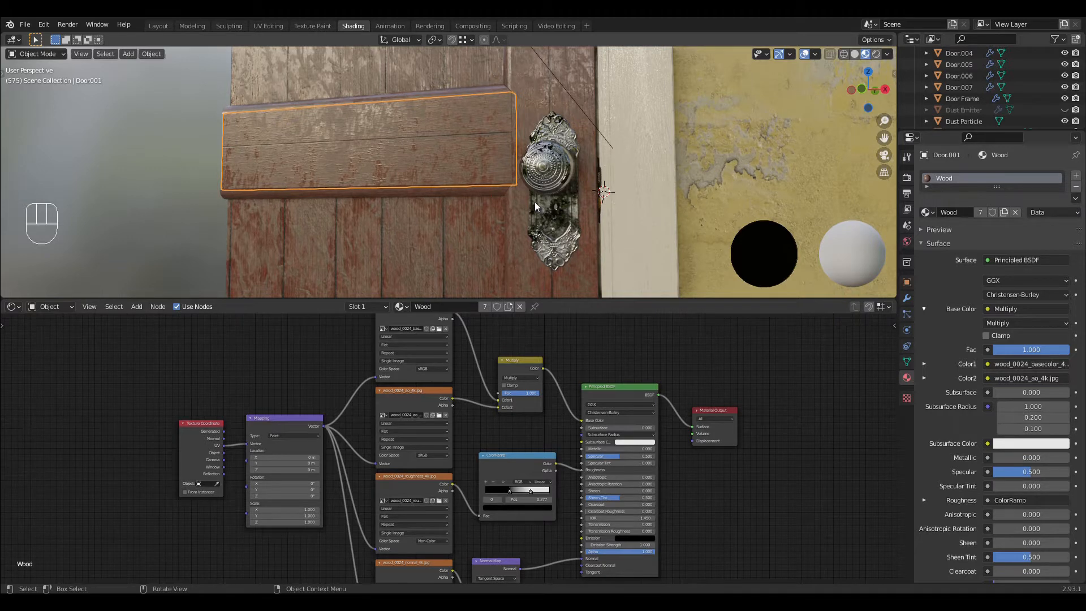
mouse_move(434, 170)
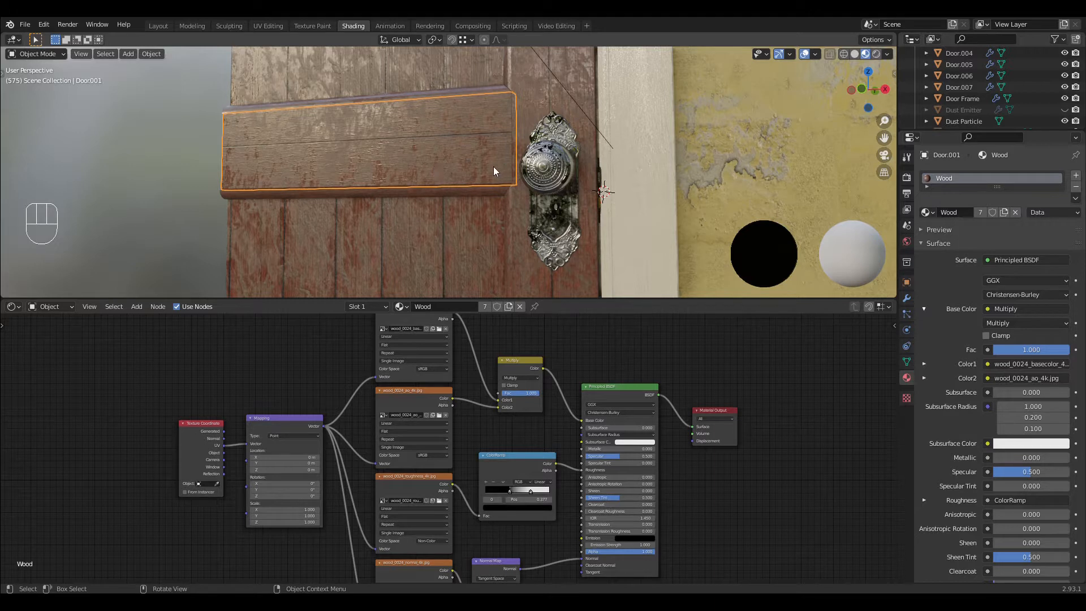
mouse_move(469, 192)
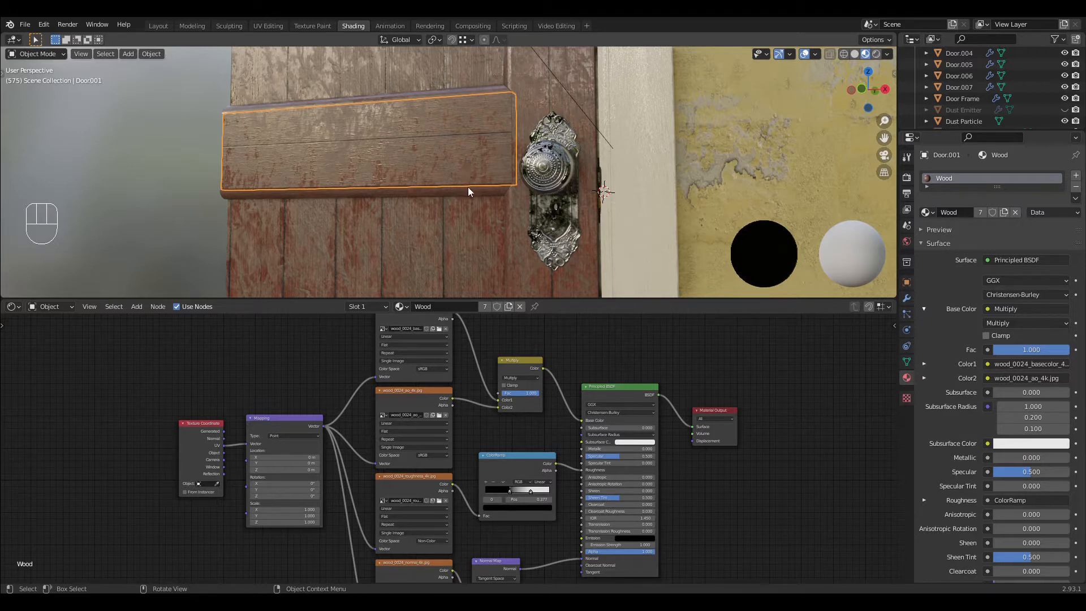
mouse_move(456, 203)
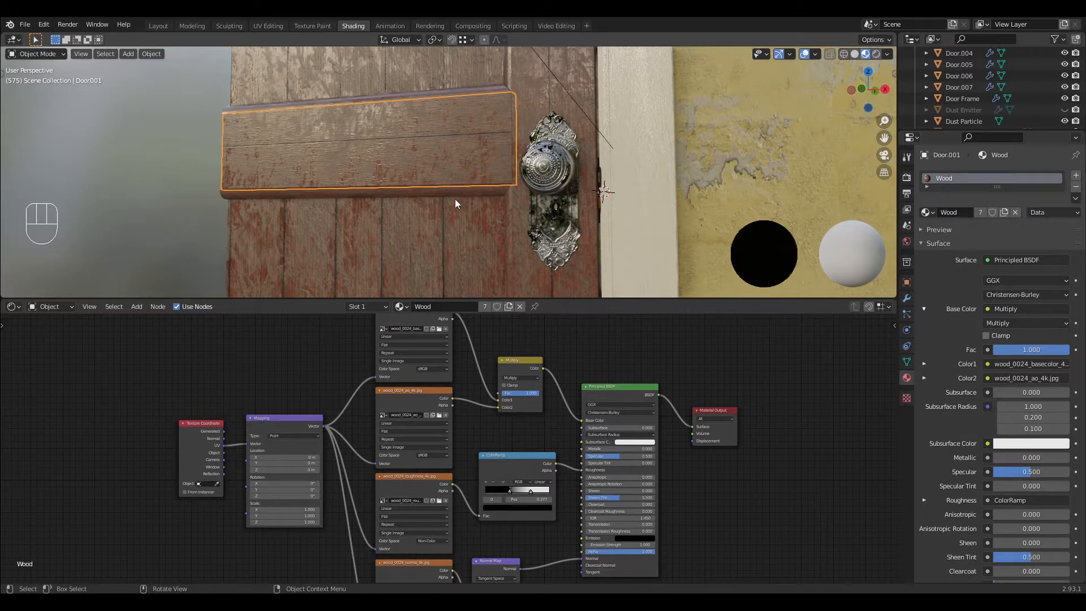
mouse_move(392, 218)
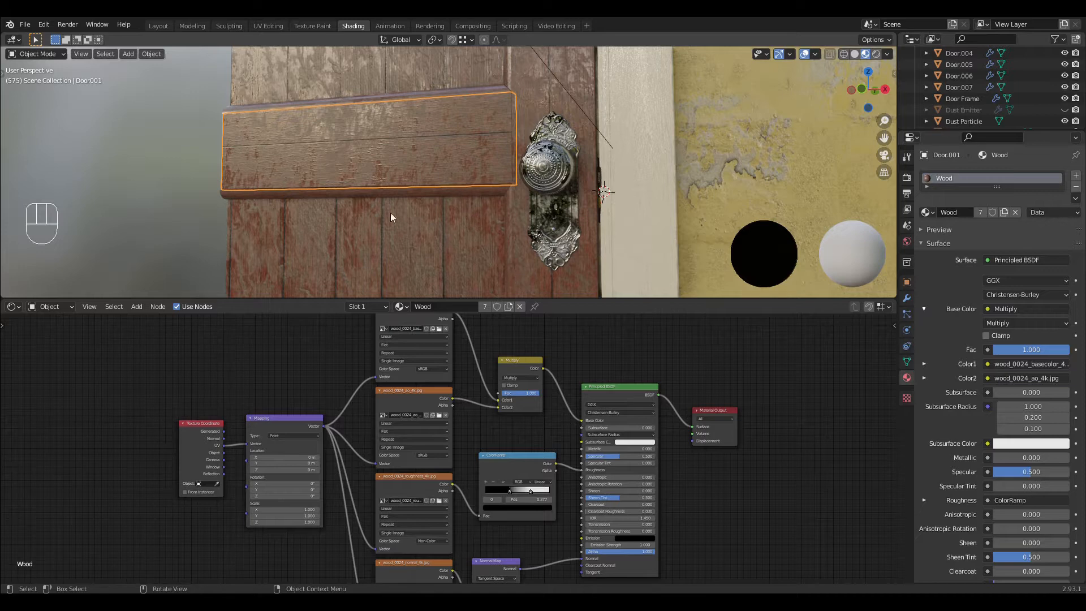
mouse_move(419, 166)
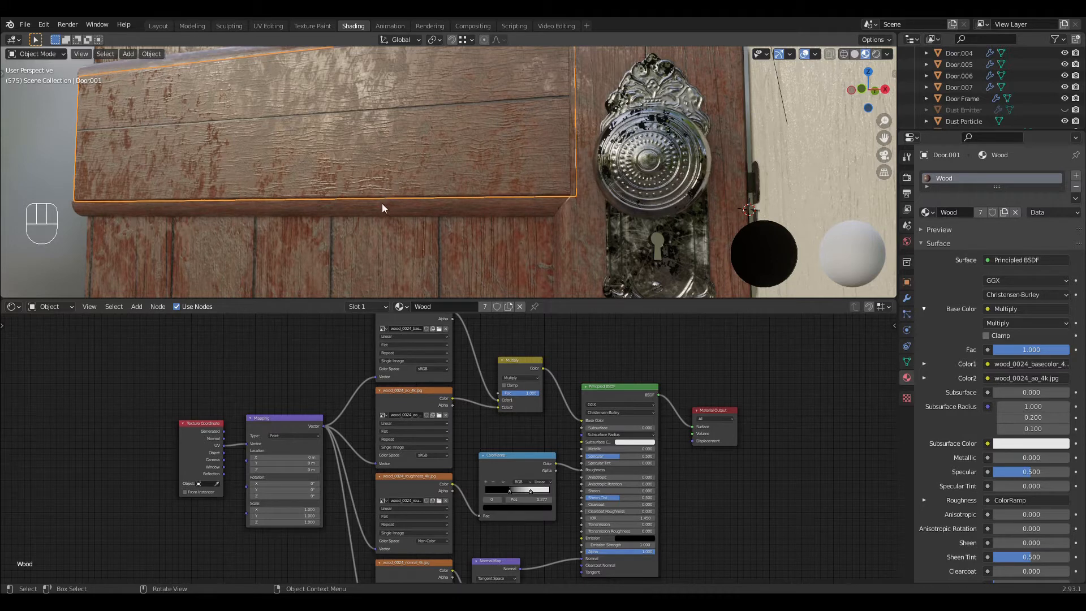
mouse_move(366, 192)
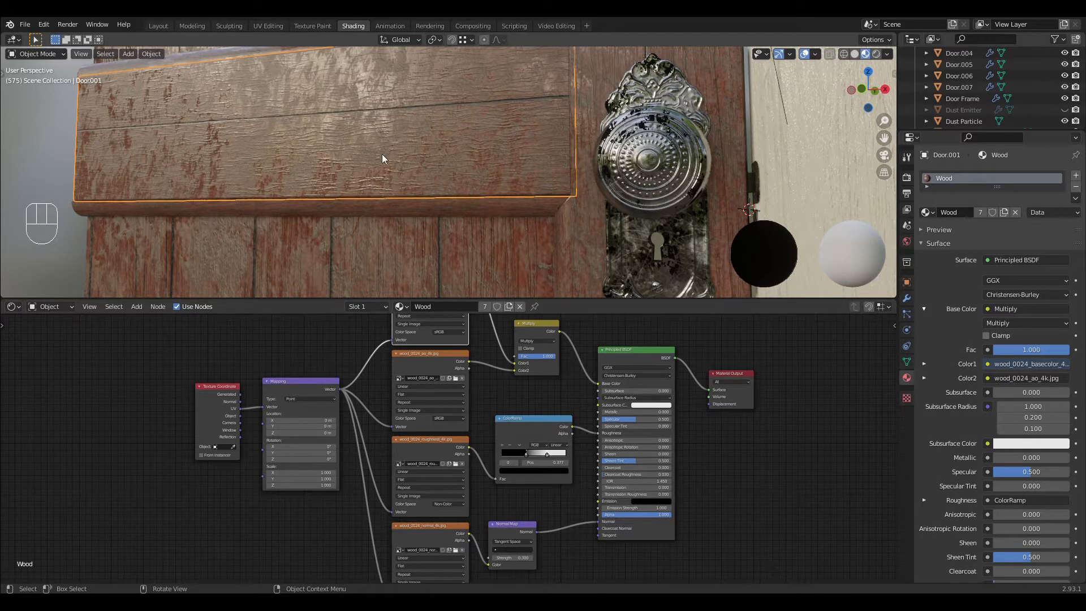
mouse_move(255, 151)
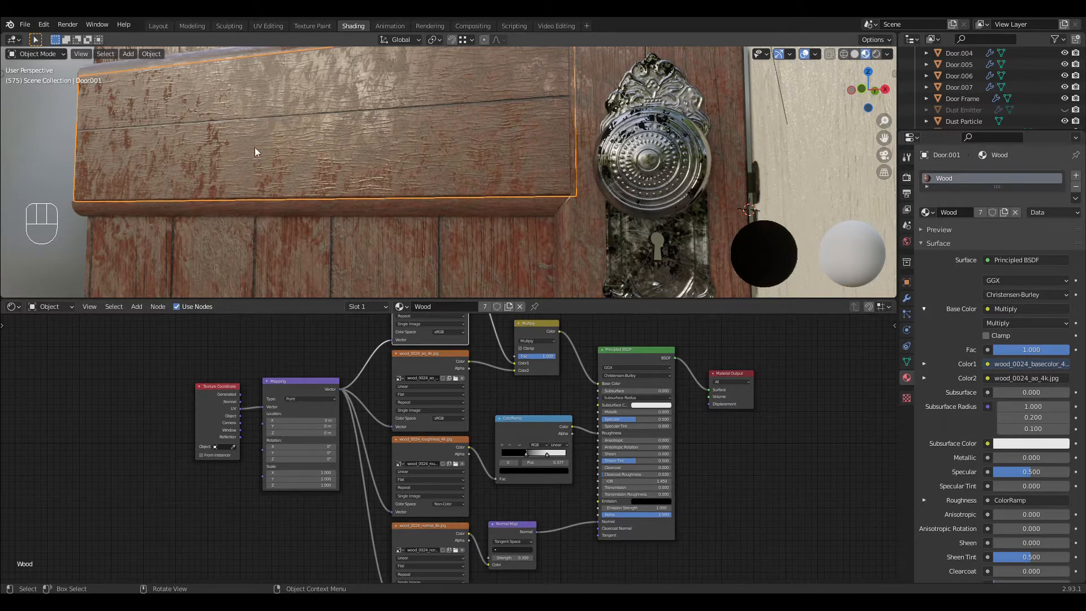
mouse_move(253, 153)
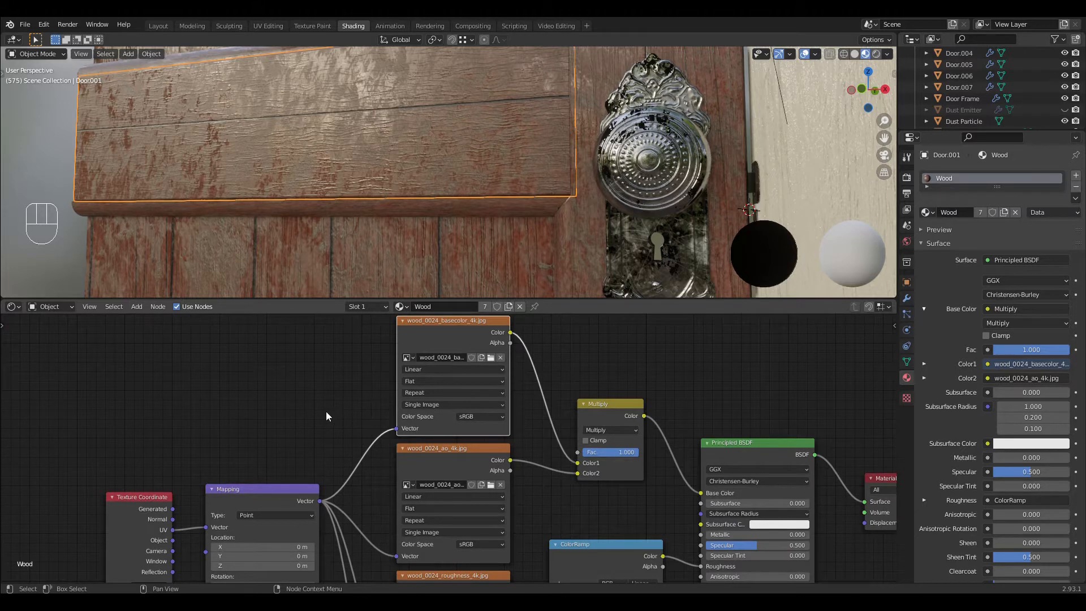
Step: Show the full wood material on the door again
left_click(43, 23)
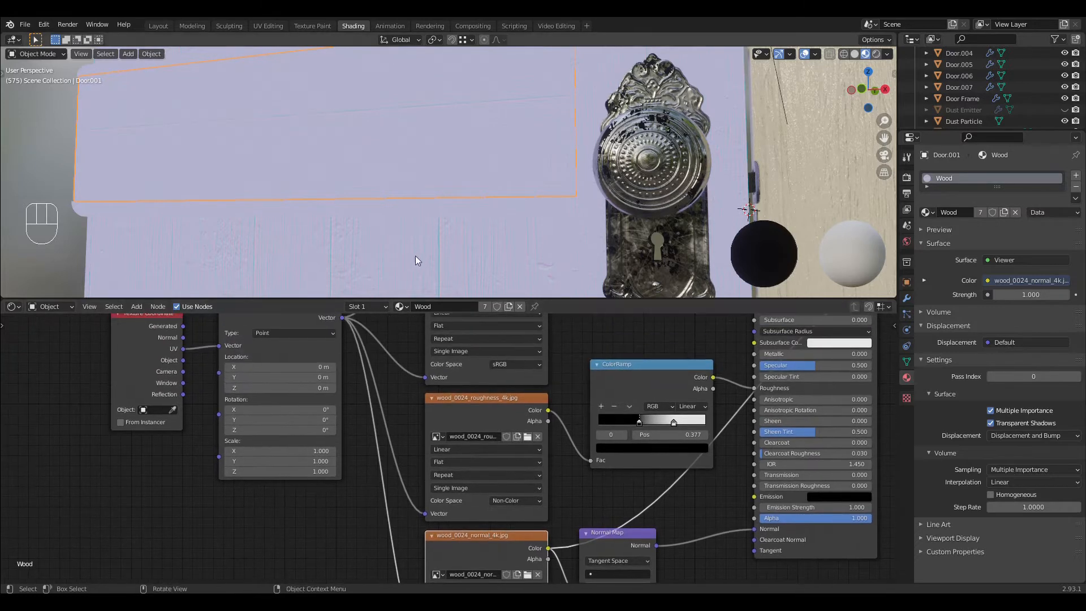
left_click(478, 398)
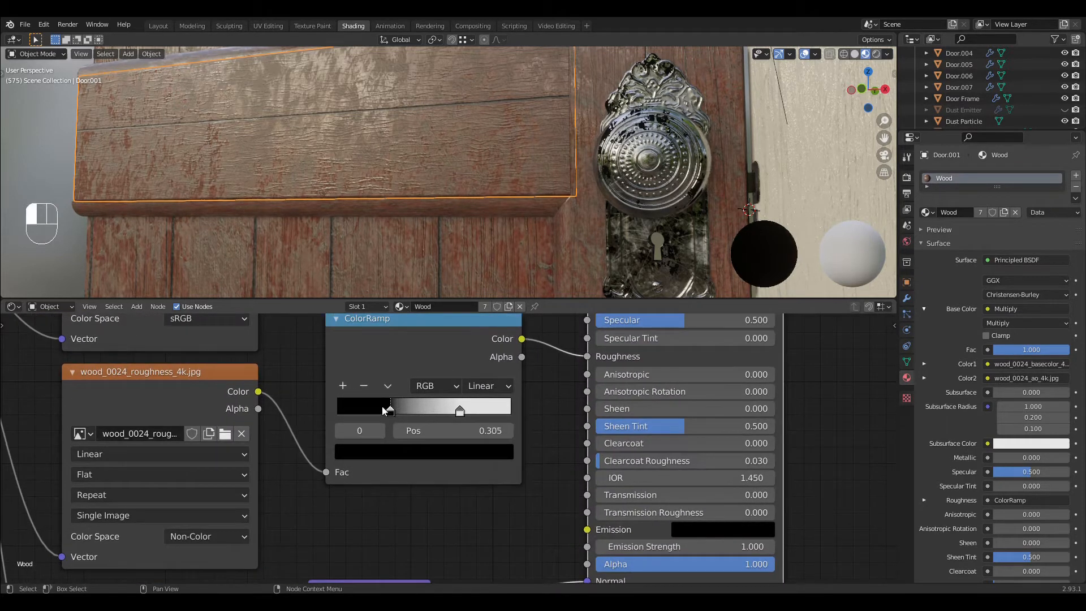
Step: Move the roughness ColorRamp's black and white stops to about 0.48 and 0.59
left_click_drag(388, 408, 421, 408)
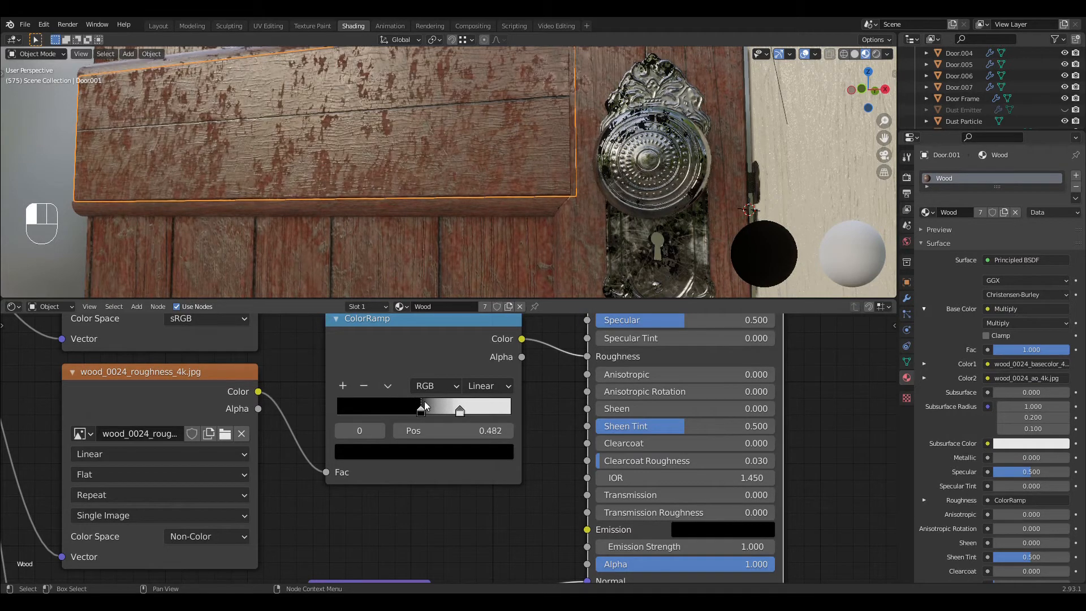
left_click_drag(421, 406, 405, 411)
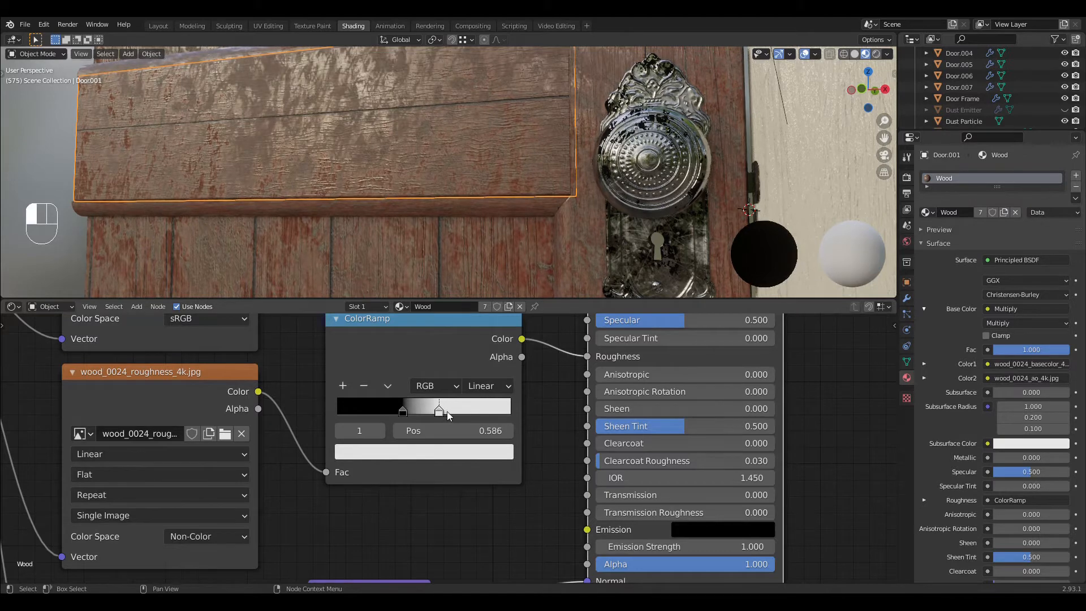
left_click_drag(438, 410, 460, 410)
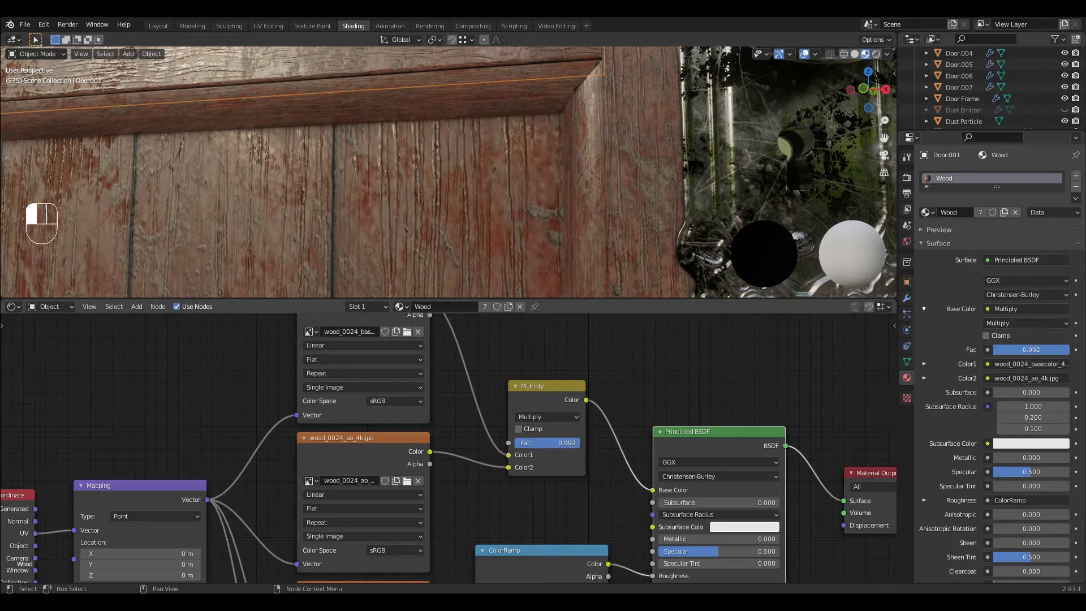
Step: Sweep the Multiply node's Fac between 0 and 1 to compare AO darkening, settling near 0.97
left_click_drag(568, 443, 547, 442)
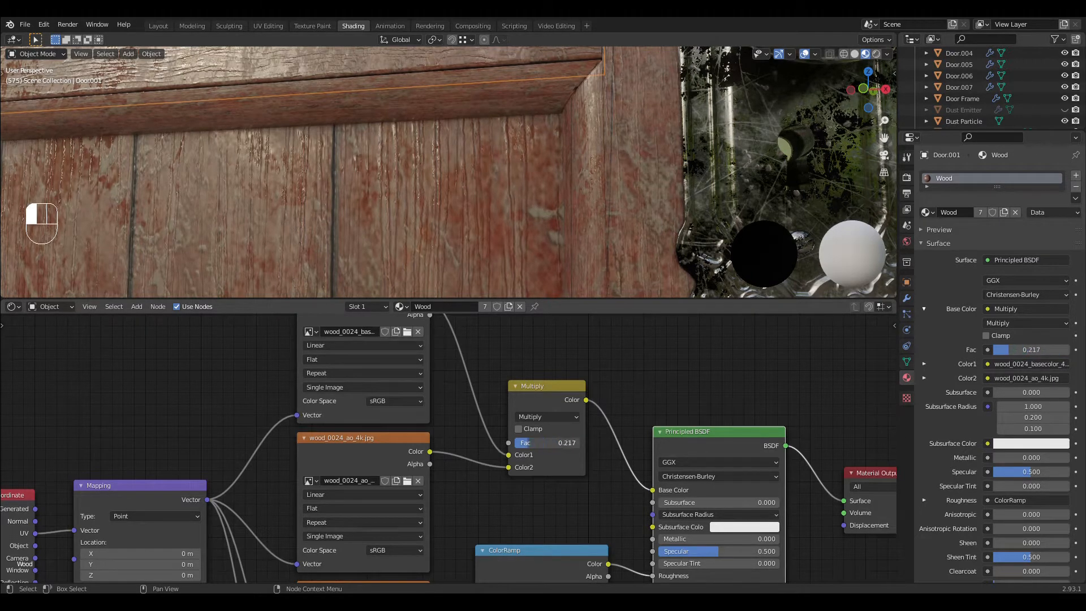
left_click_drag(541, 443, 555, 442)
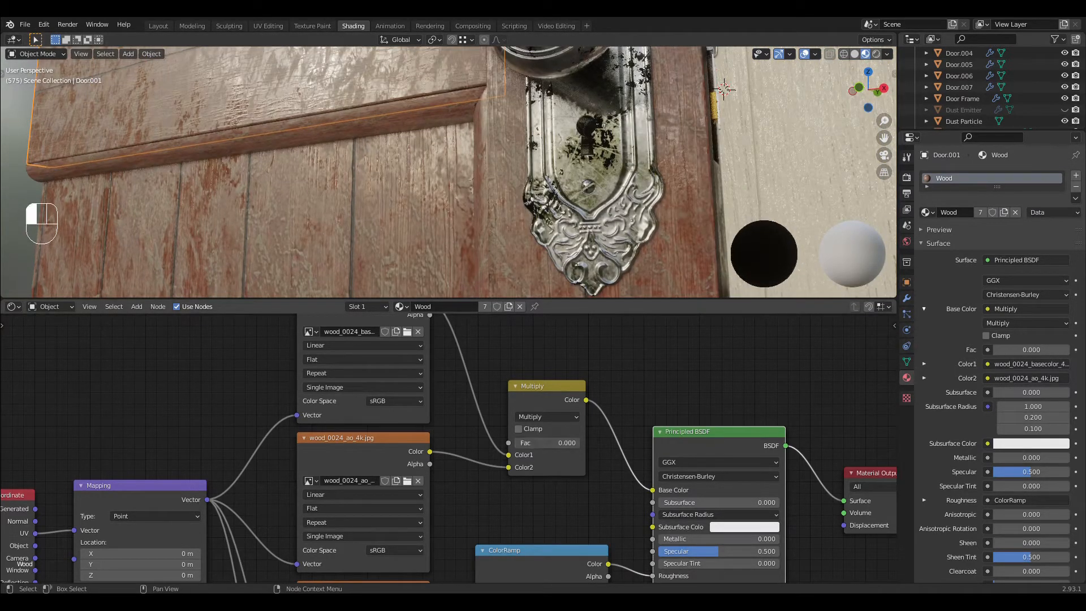
left_click_drag(547, 442, 568, 442)
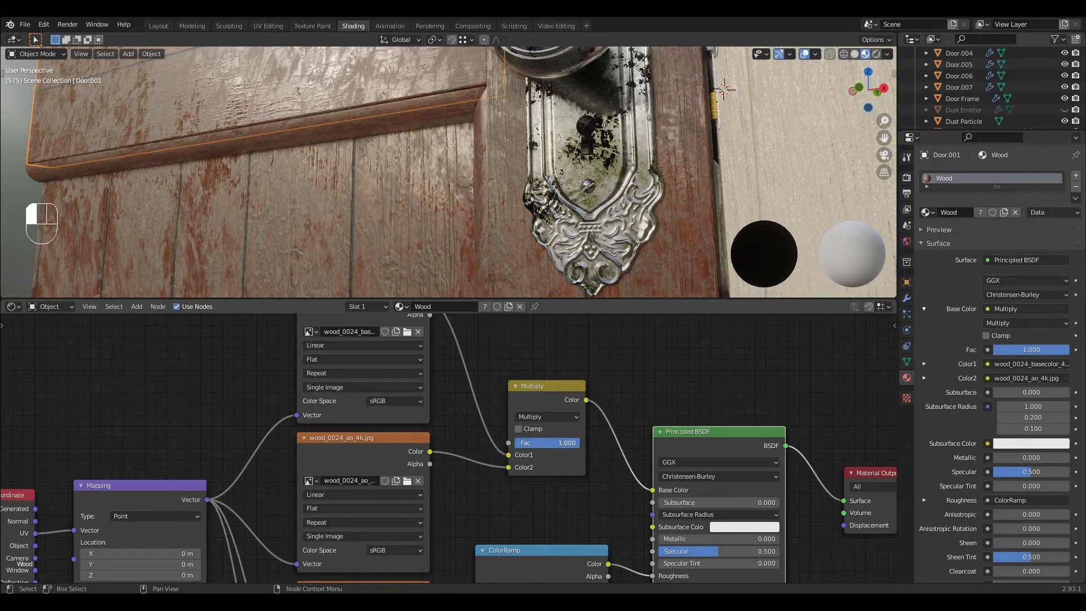
left_click_drag(567, 443, 525, 442)
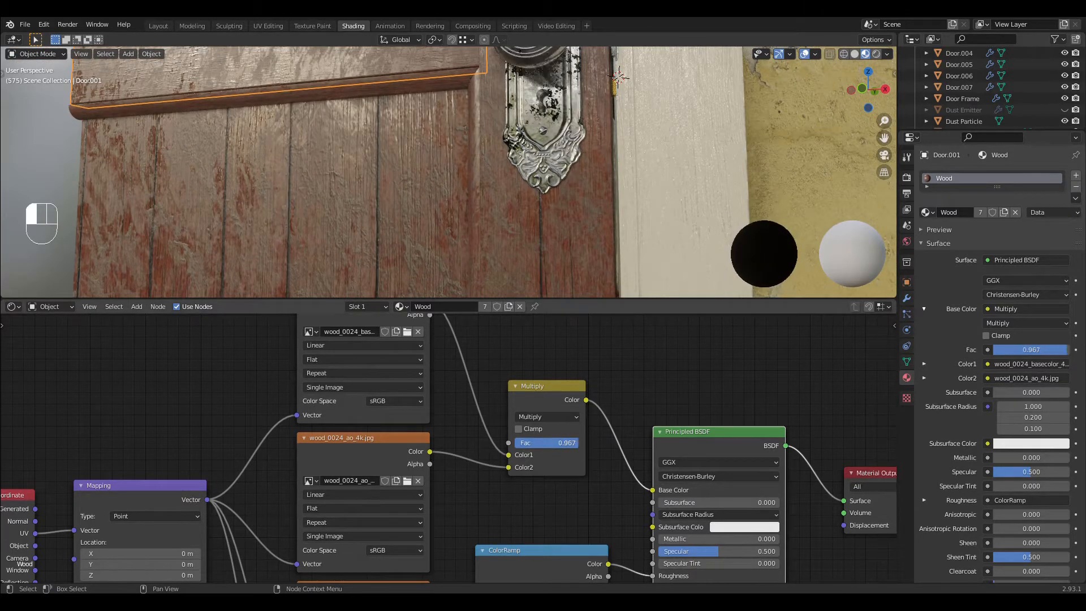
left_click_drag(561, 443, 547, 442)
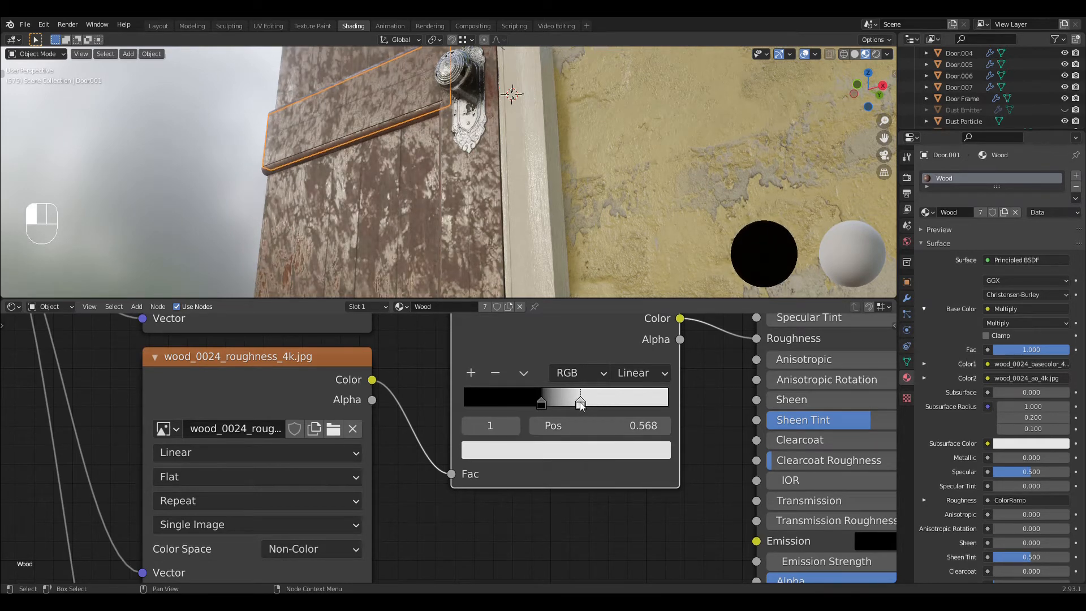
Step: Nudge the roughness ramp's white stop to about 0.568 to refine the shine
left_click_drag(581, 402, 609, 402)
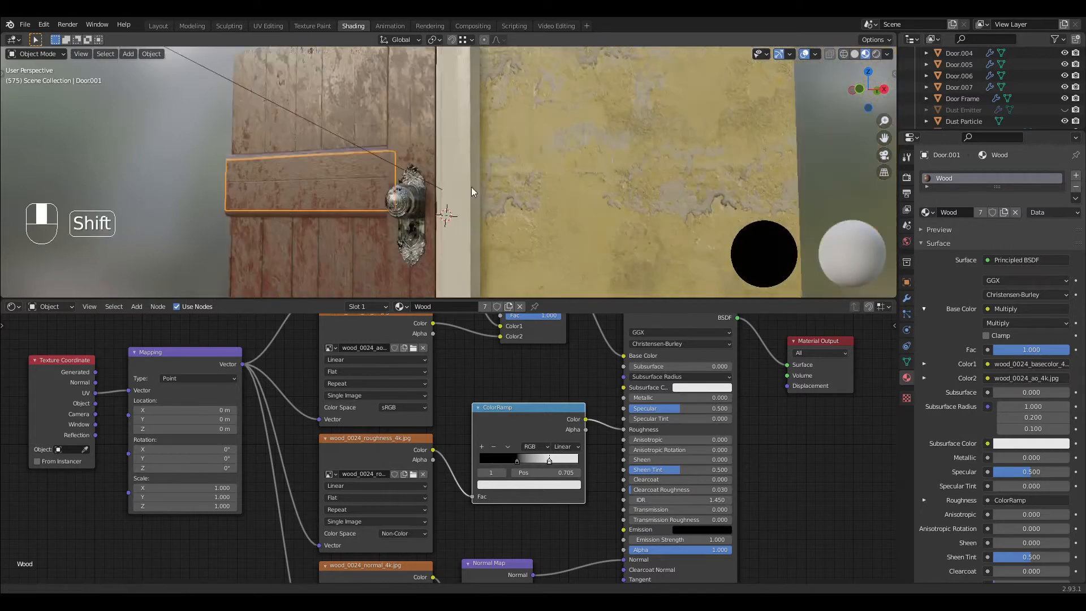
Step: Select the plaster wall and set its AO Multiply factor to full, then lower it
left_click(960, 53)
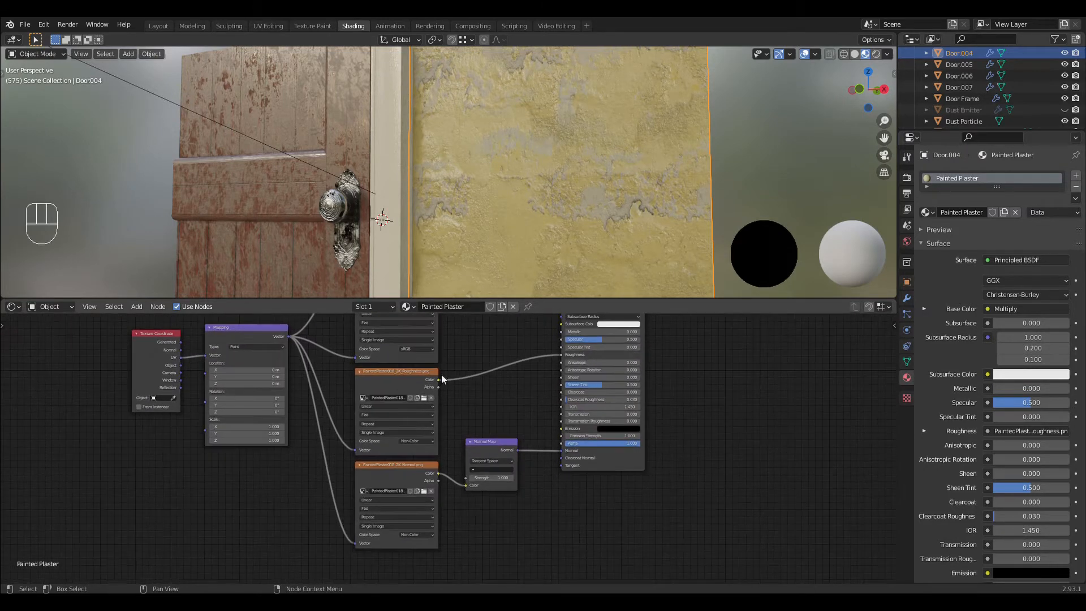
mouse_move(392, 396)
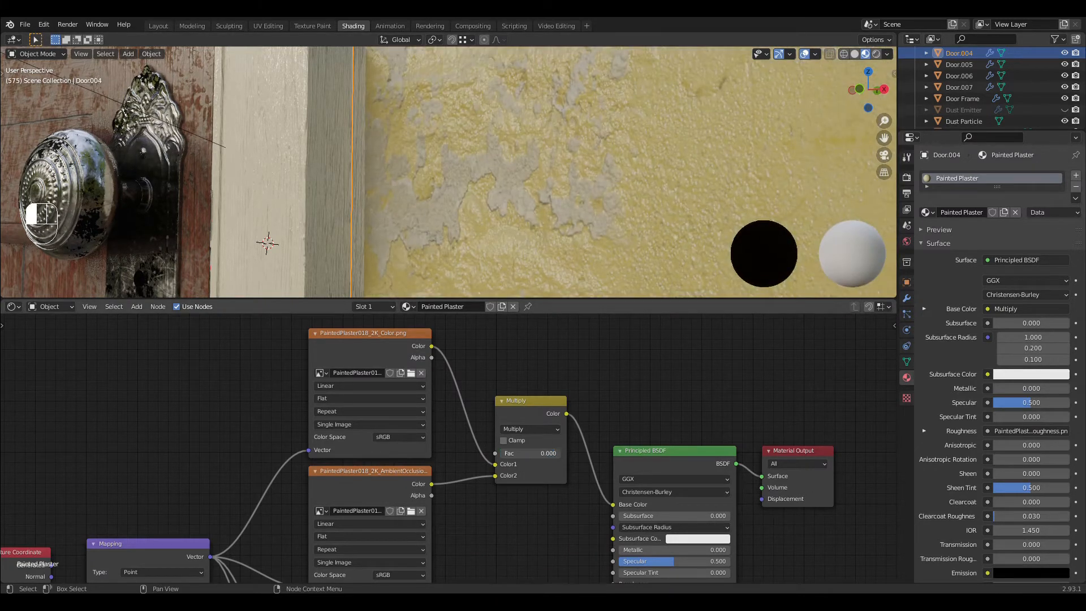
left_click(530, 453)
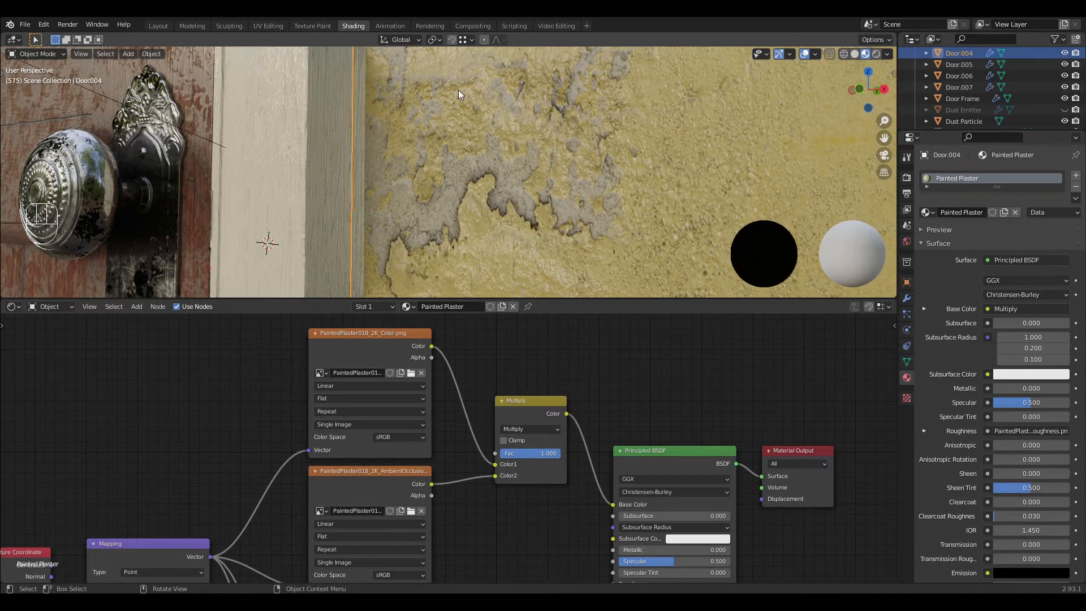
left_click_drag(548, 453, 530, 452)
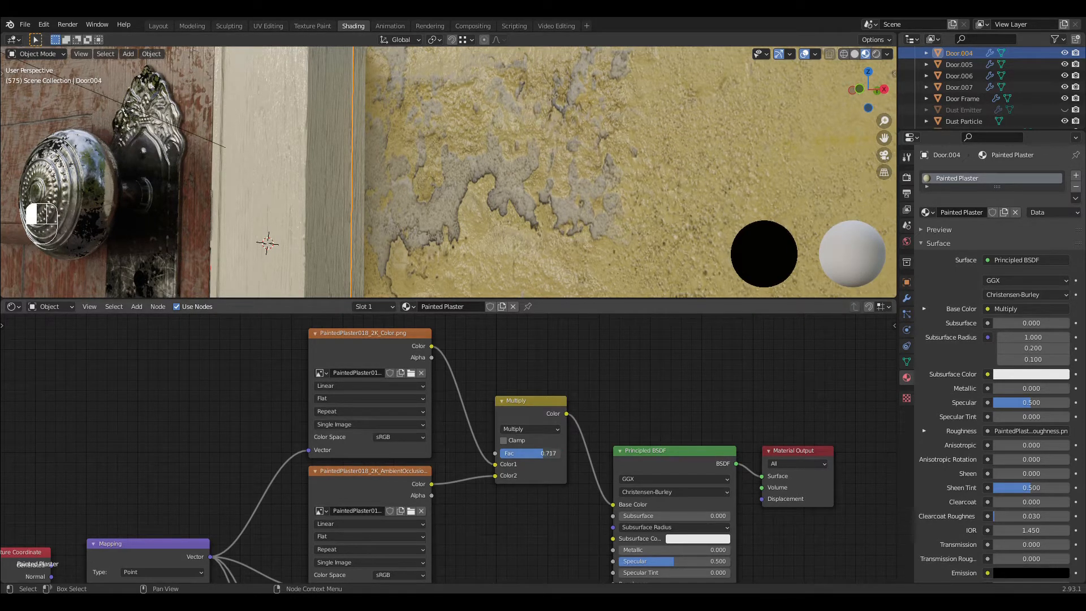
Step: Raise the AO blend back to full, then reduce it to almost nothing for comparison
left_click_drag(548, 453, 500, 452)
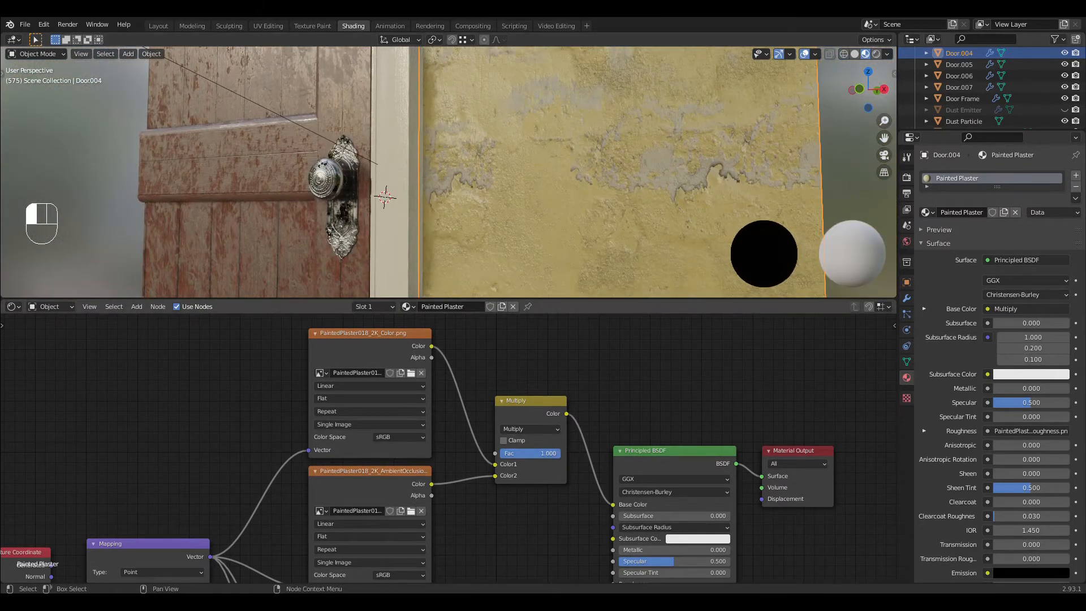
left_click_drag(530, 452, 499, 452)
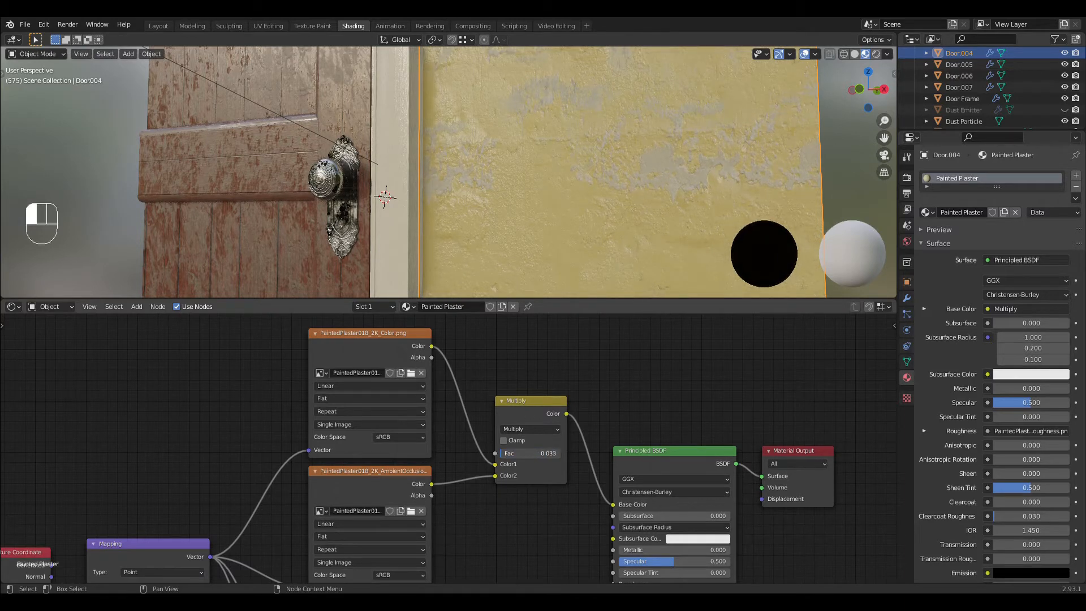
left_click(528, 453)
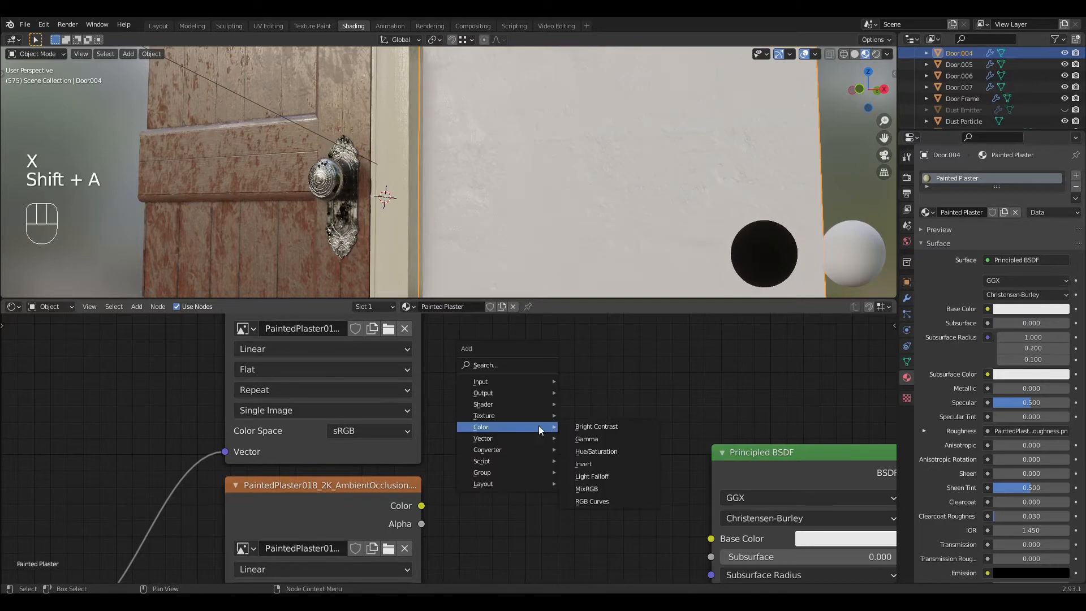
mouse_move(483, 438)
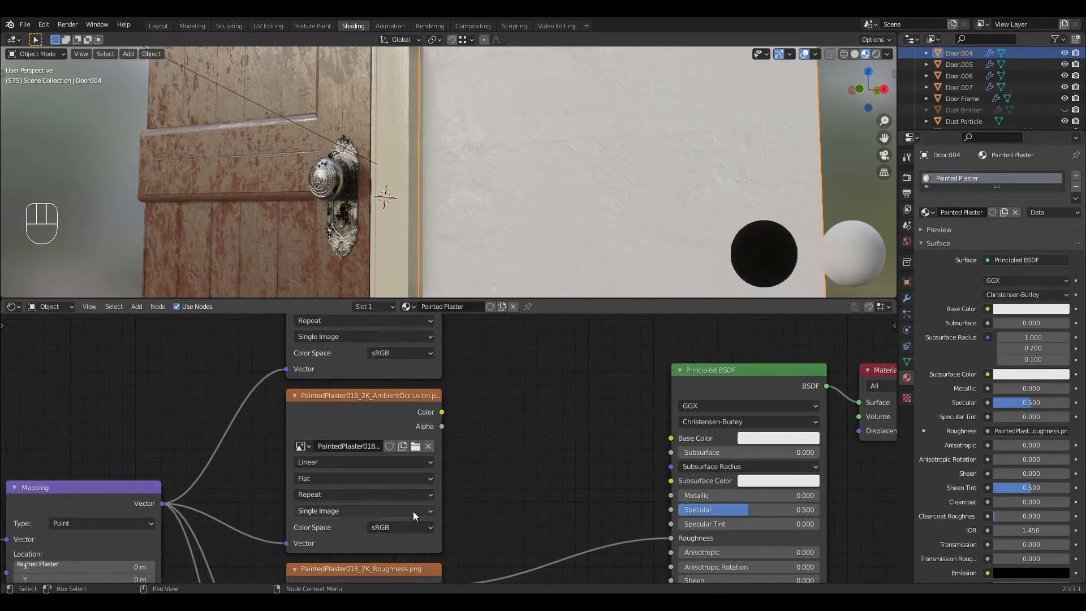
Step: Add a MixRGB Multiply node blending Color and AO into Base Color at Fac 1.000
key("shift+a")
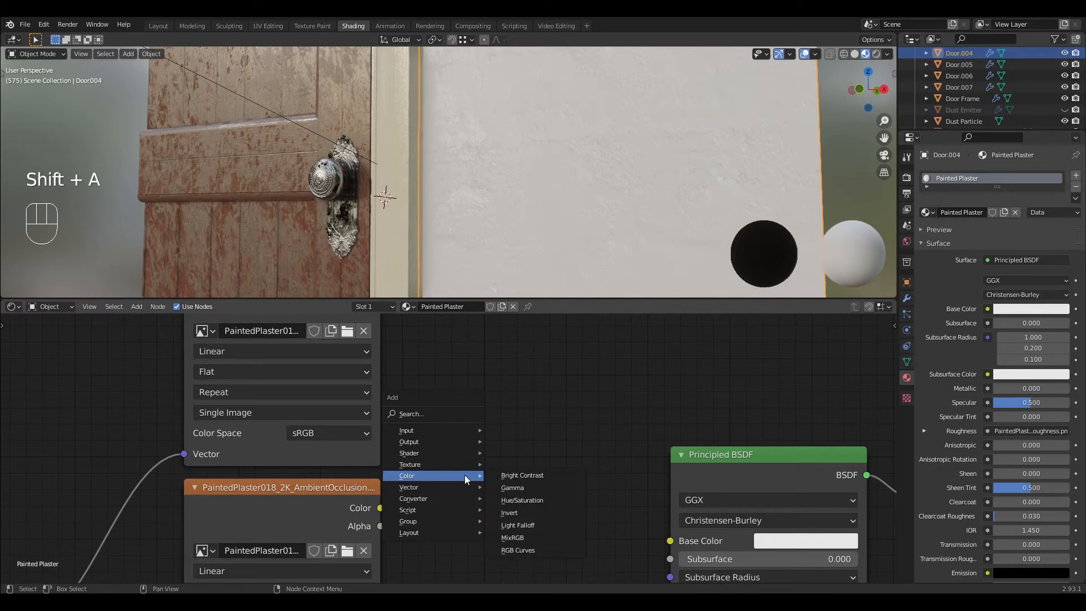
mouse_move(529, 537)
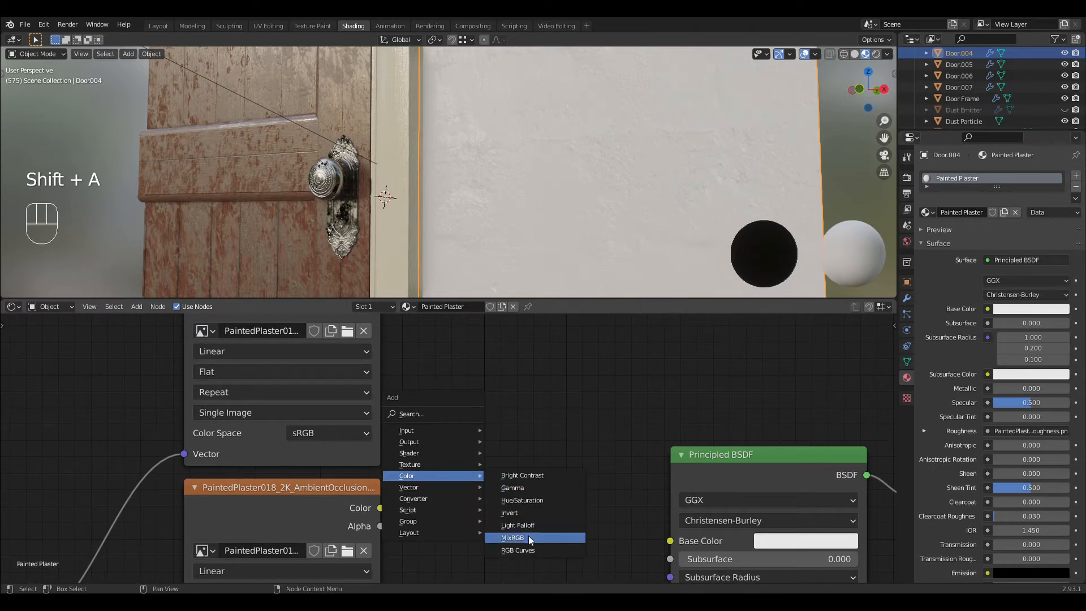
left_click(512, 538)
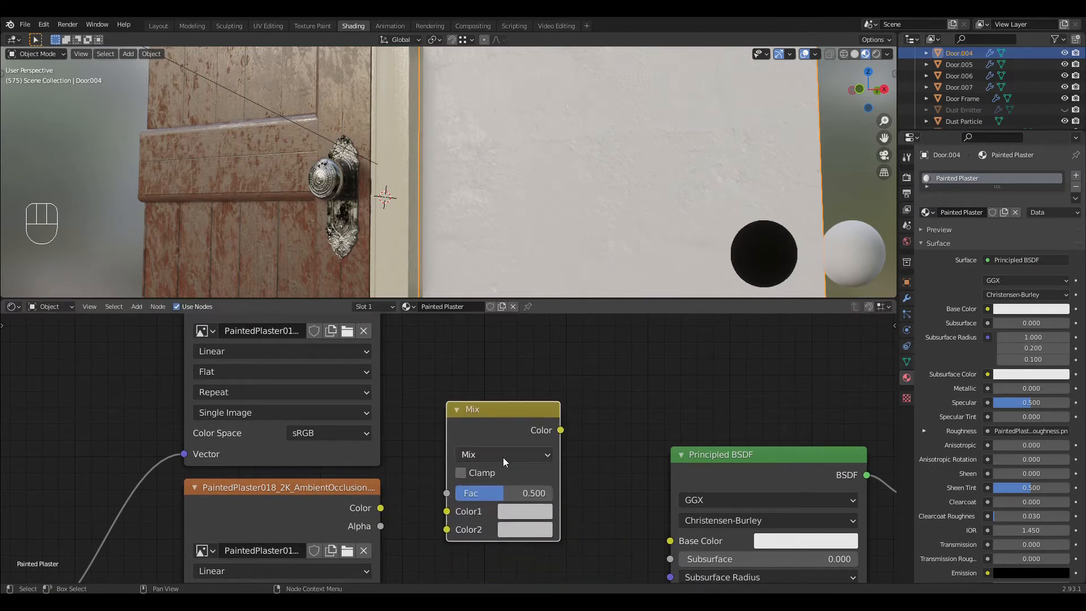
left_click(503, 455)
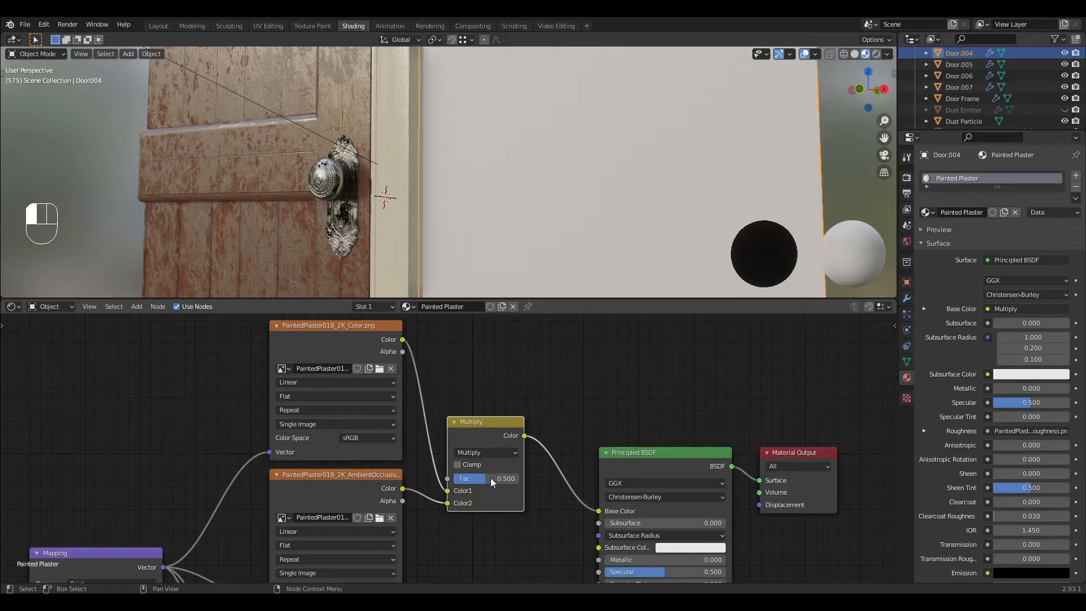
left_click_drag(482, 477, 493, 477)
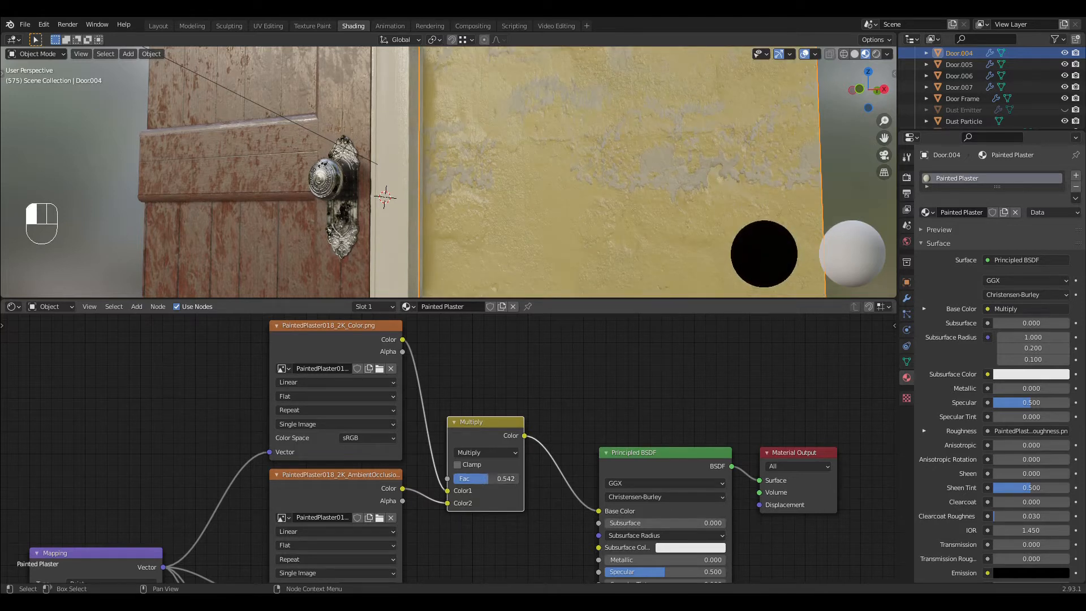
type("1.000")
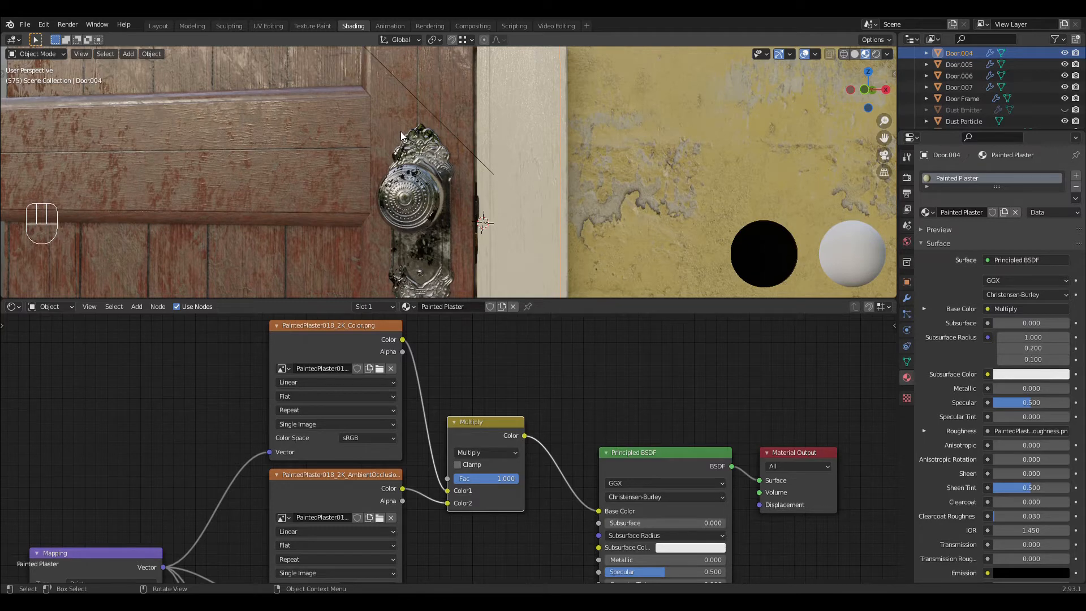
mouse_move(473, 190)
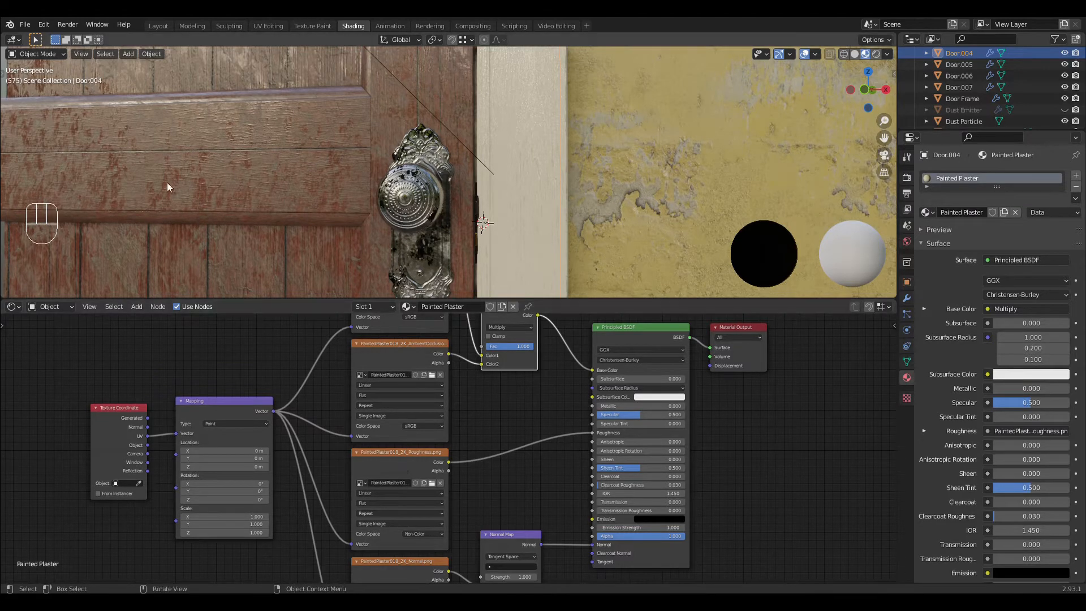
mouse_move(223, 295)
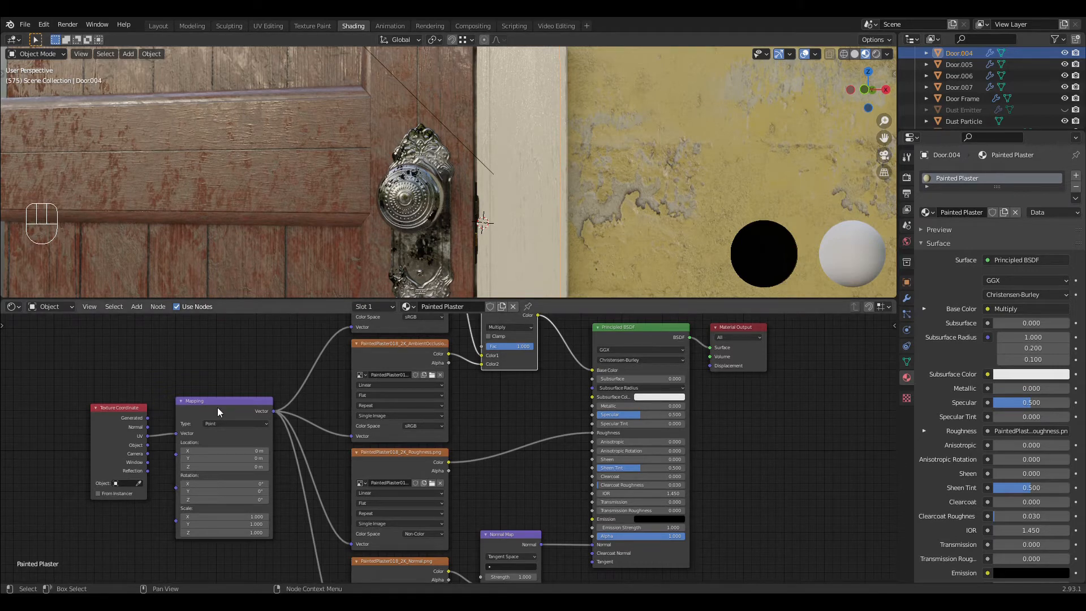
mouse_move(350, 471)
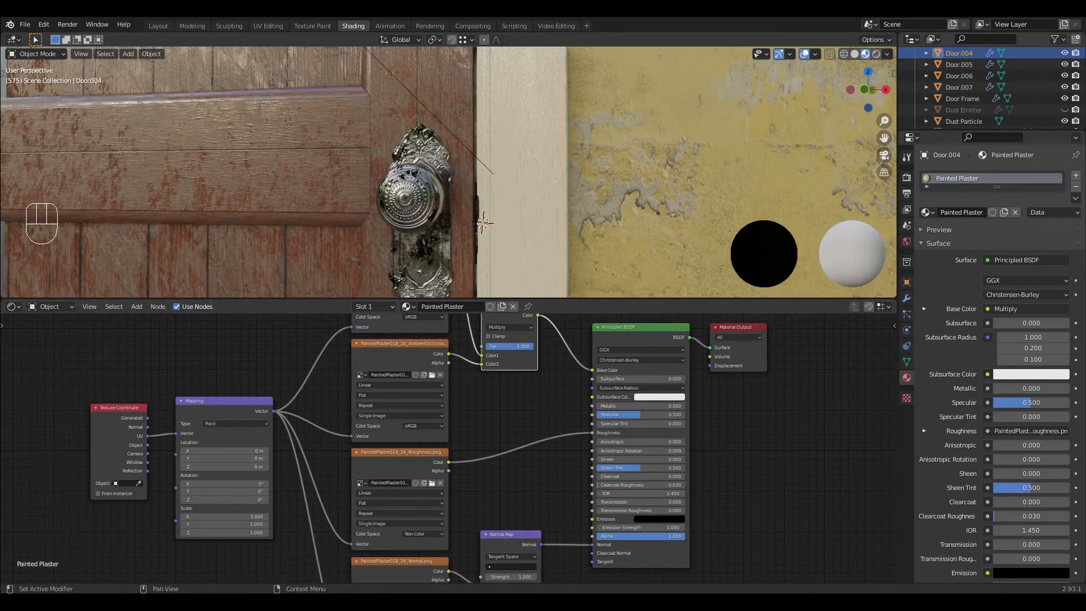
Step: Add a wood Image Texture as Base Color and view the plane in Material Preview
key("shift+a")
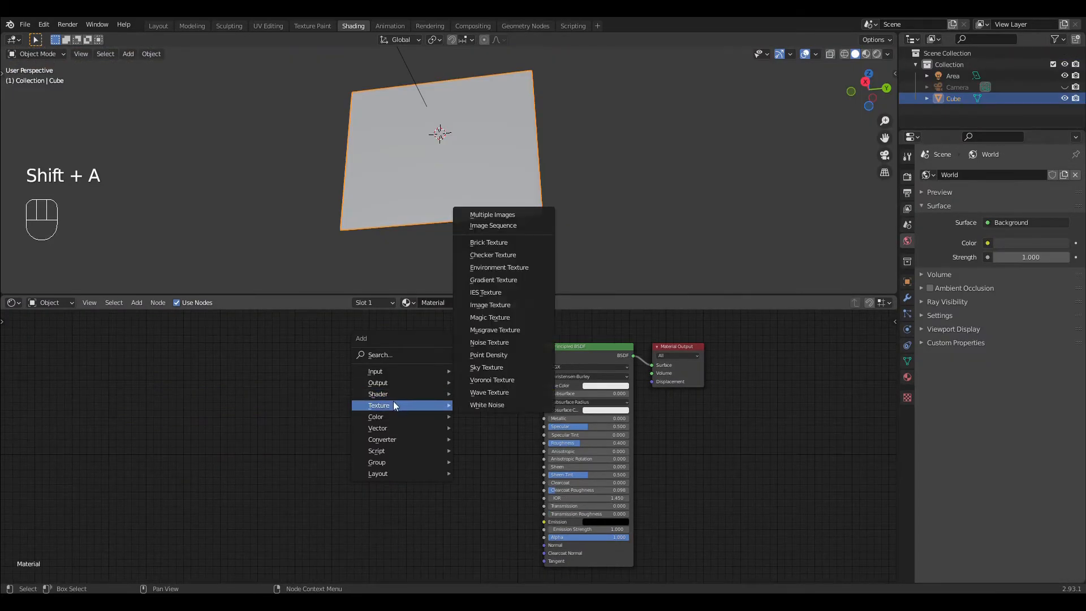
left_click(490, 304)
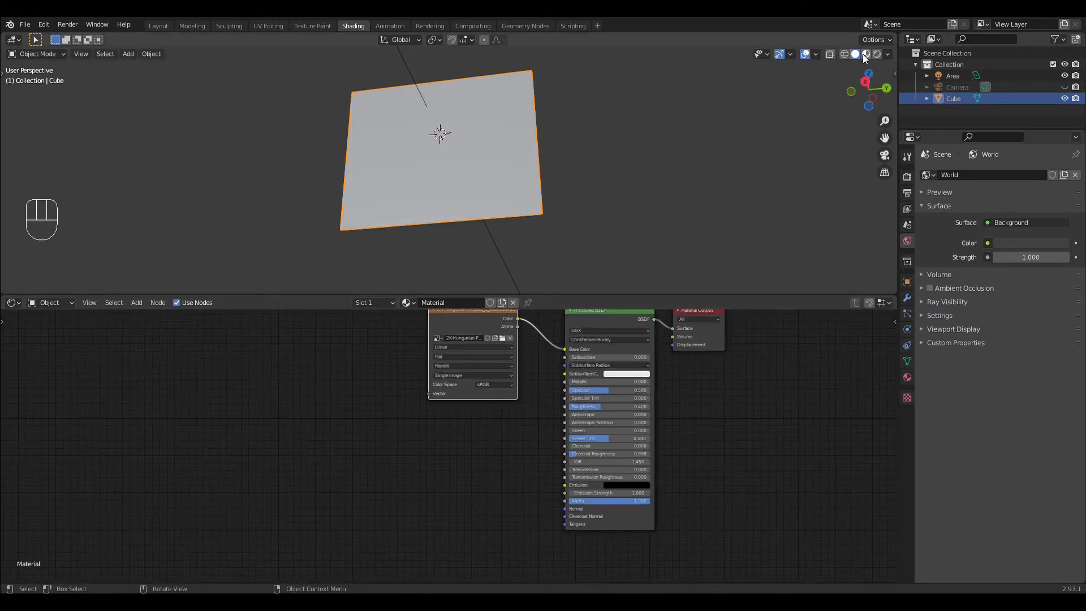
left_click(863, 55)
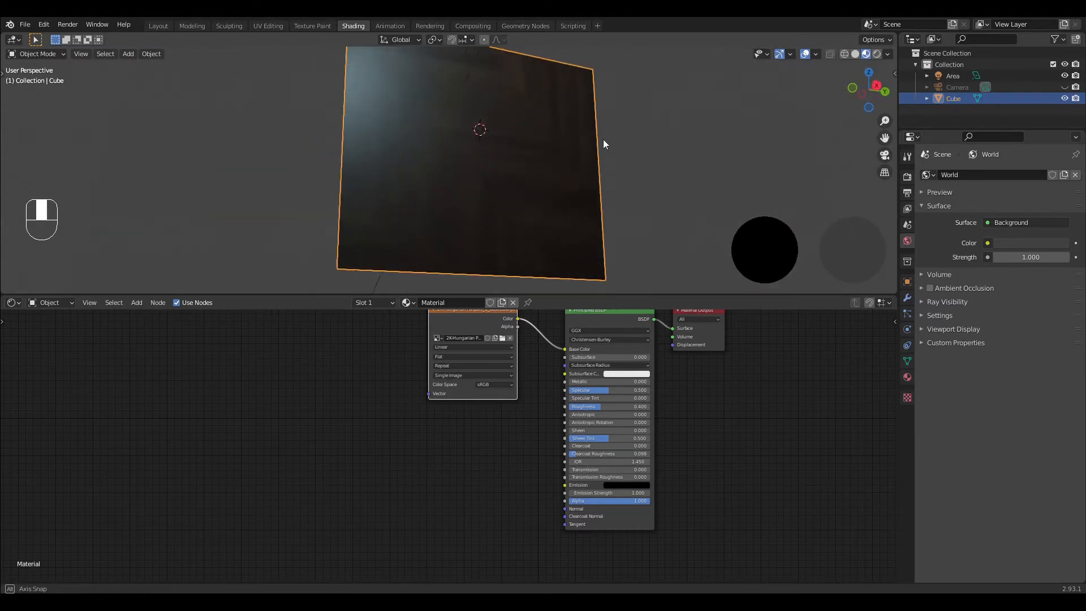
left_click_drag(603, 146, 544, 150)
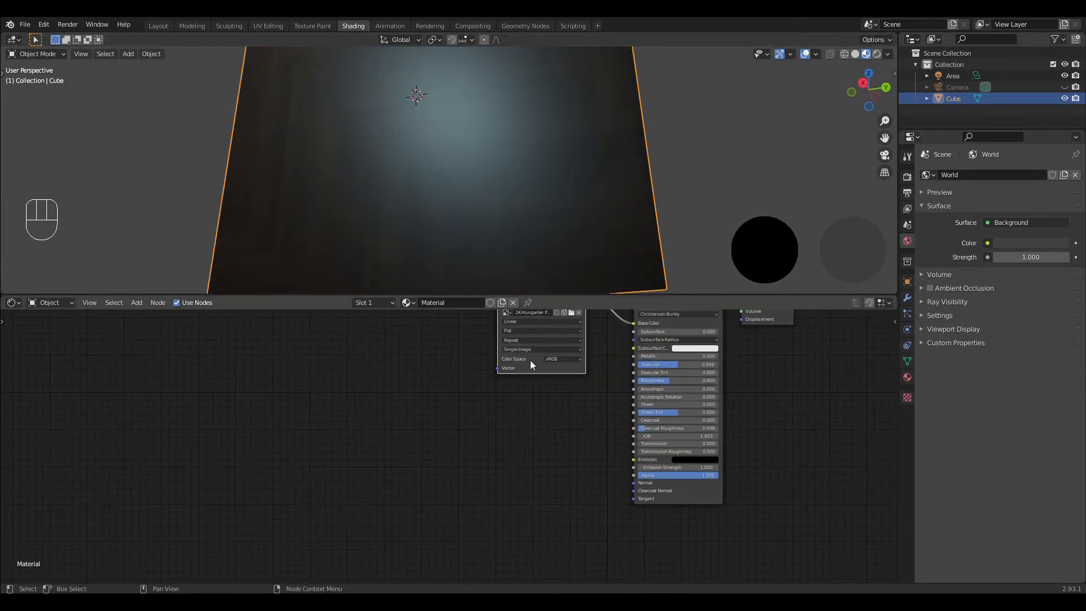
Step: Add an Image Texture node loaded with the parquet normal map as Non-Color
key("shift+a")
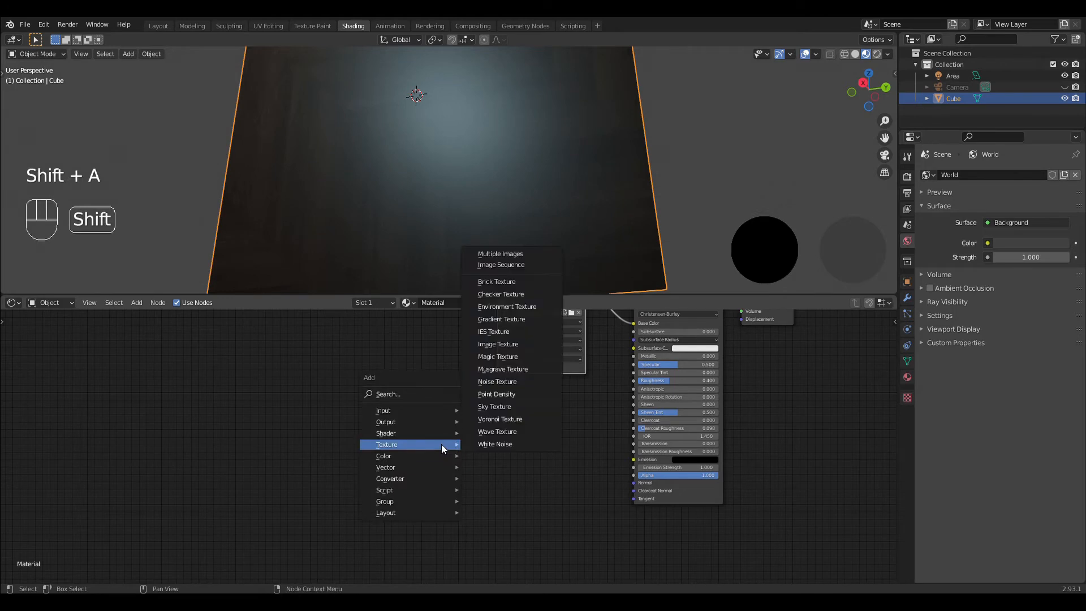
left_click(498, 344)
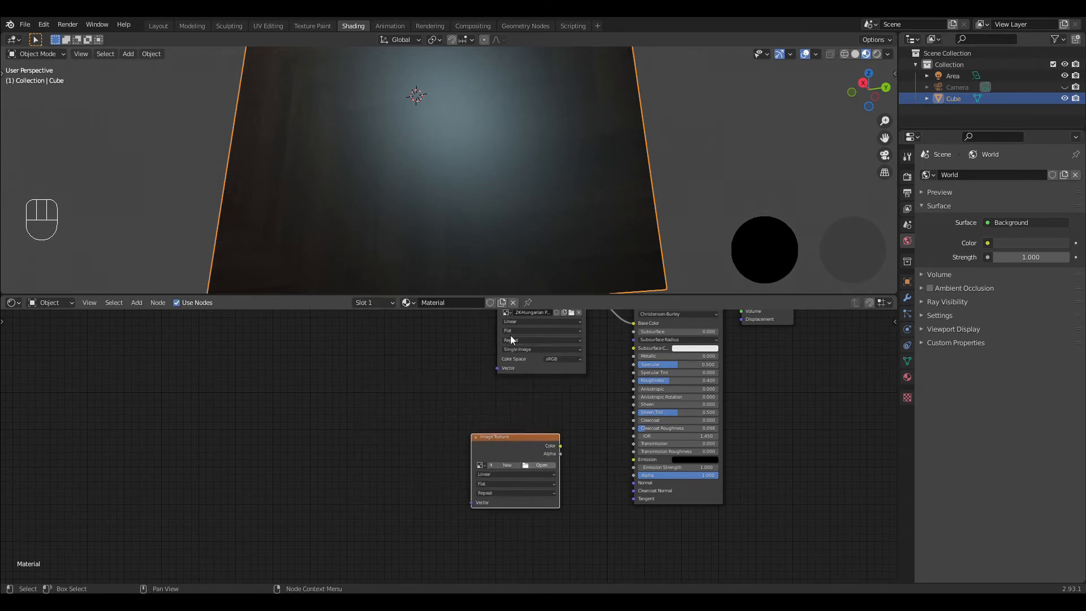
left_click(542, 465)
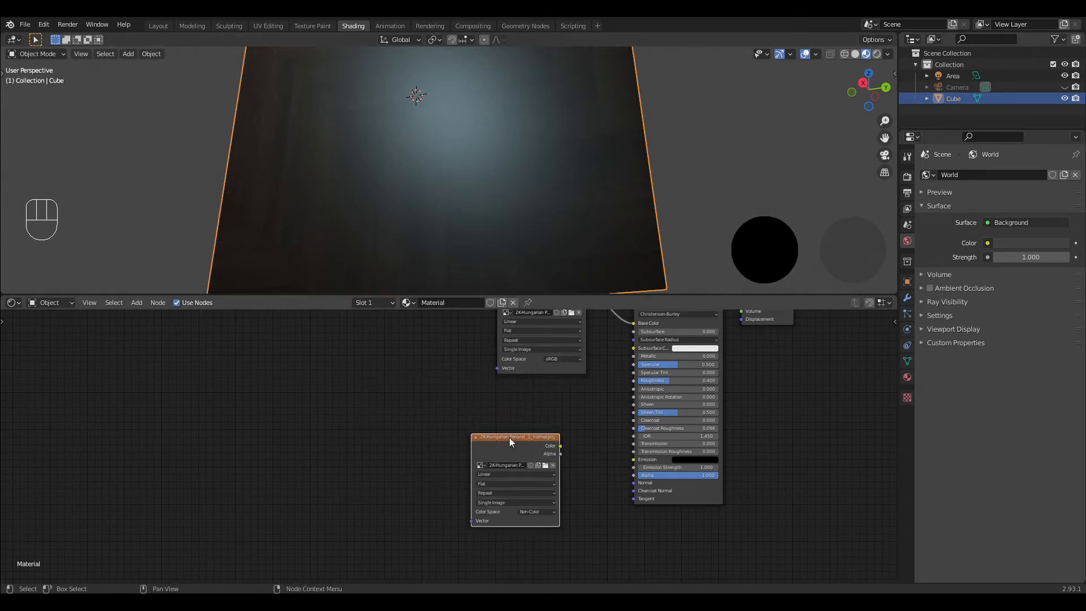
Step: Add a Normal Map node and link the normal image through it into the shader
key("Shift+A")
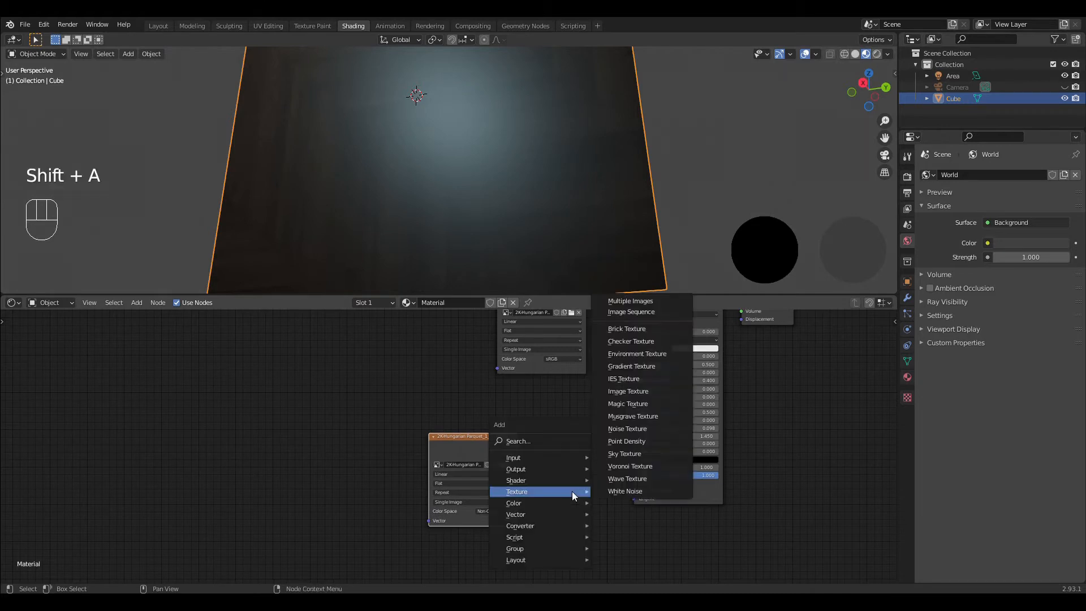
mouse_move(532, 502)
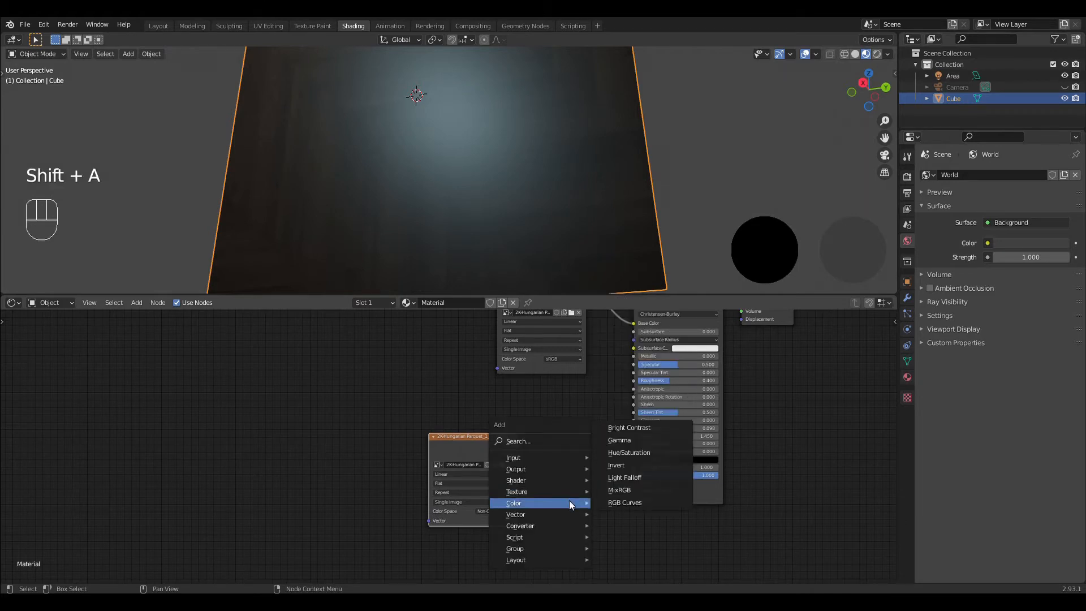
mouse_move(544, 516)
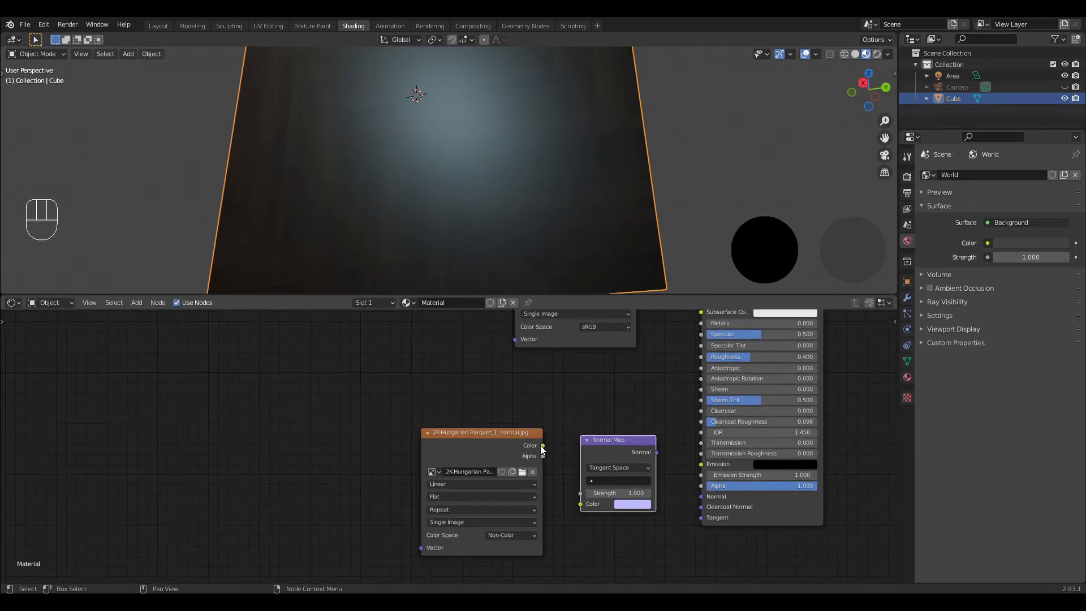
left_click_drag(542, 445, 580, 503)
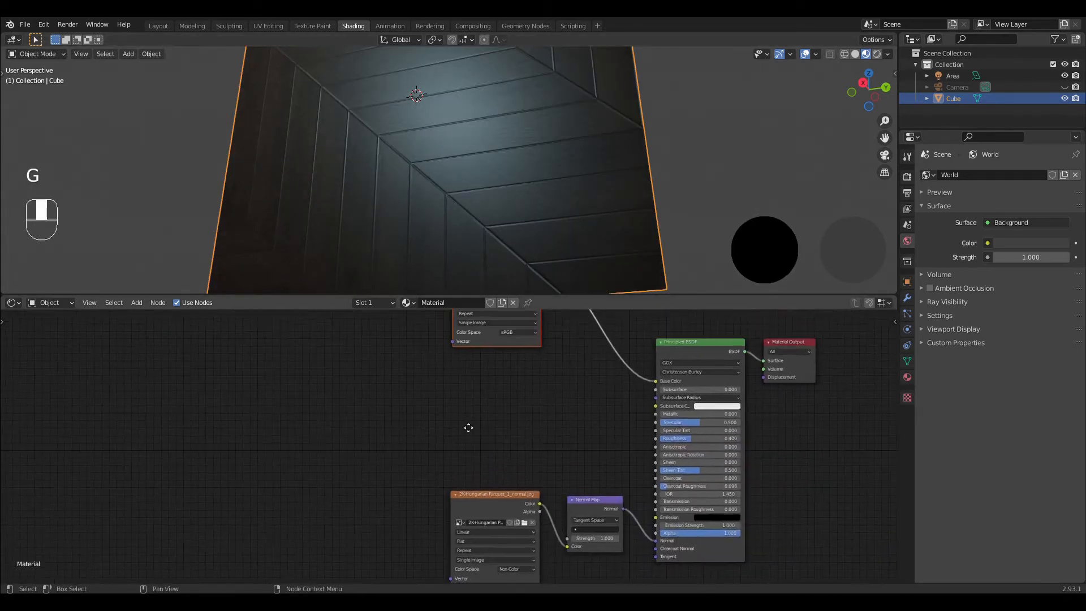
Step: Add an Image Texture with the parquet roughness map, Non-Color, and connect its output
key("Shift+A")
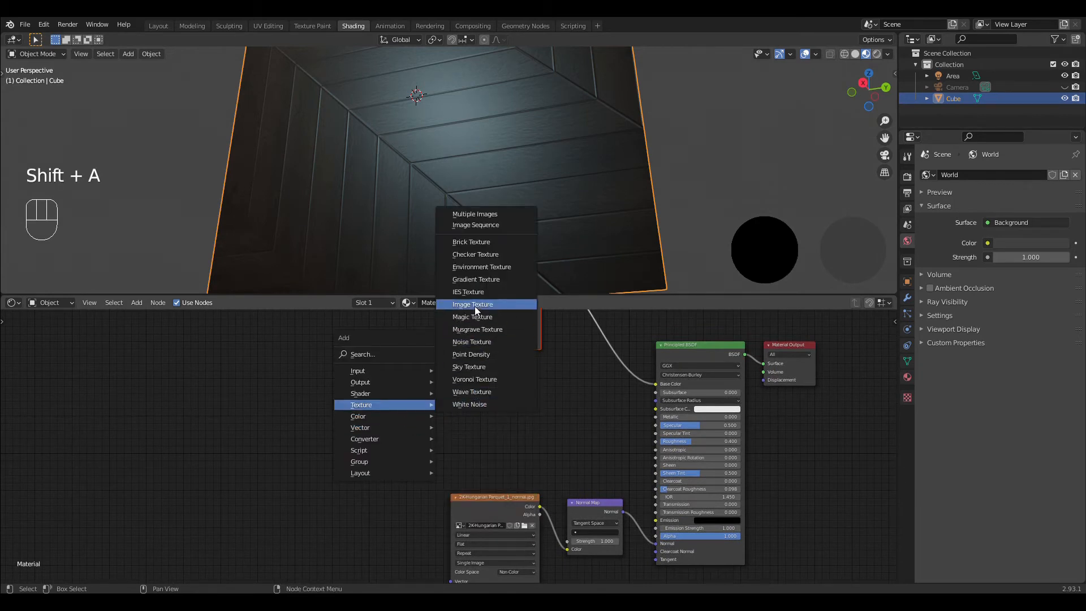
left_click(473, 304)
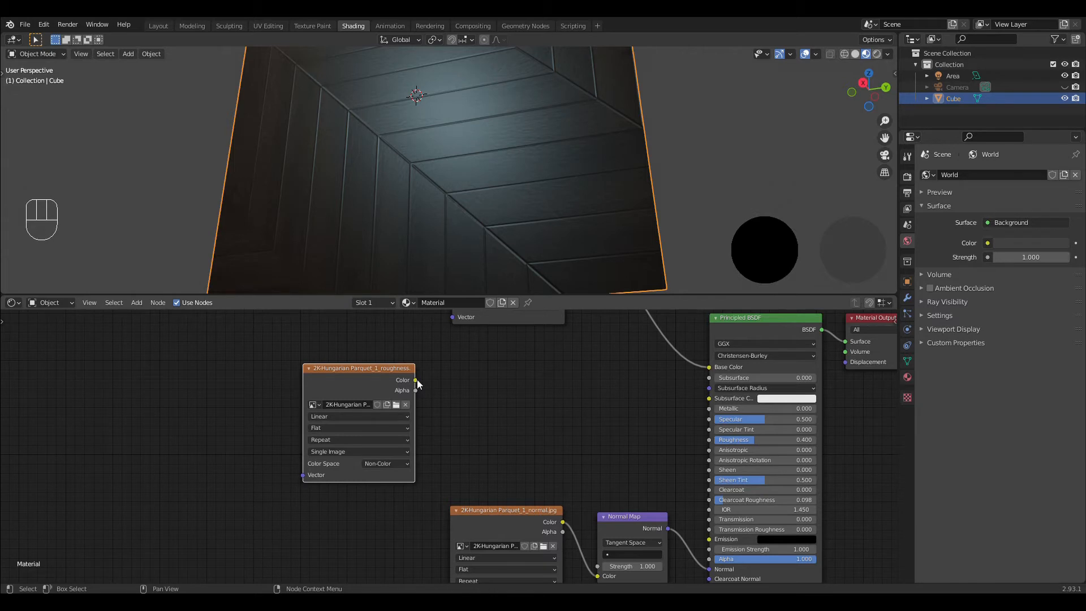
left_click_drag(416, 380, 715, 440)
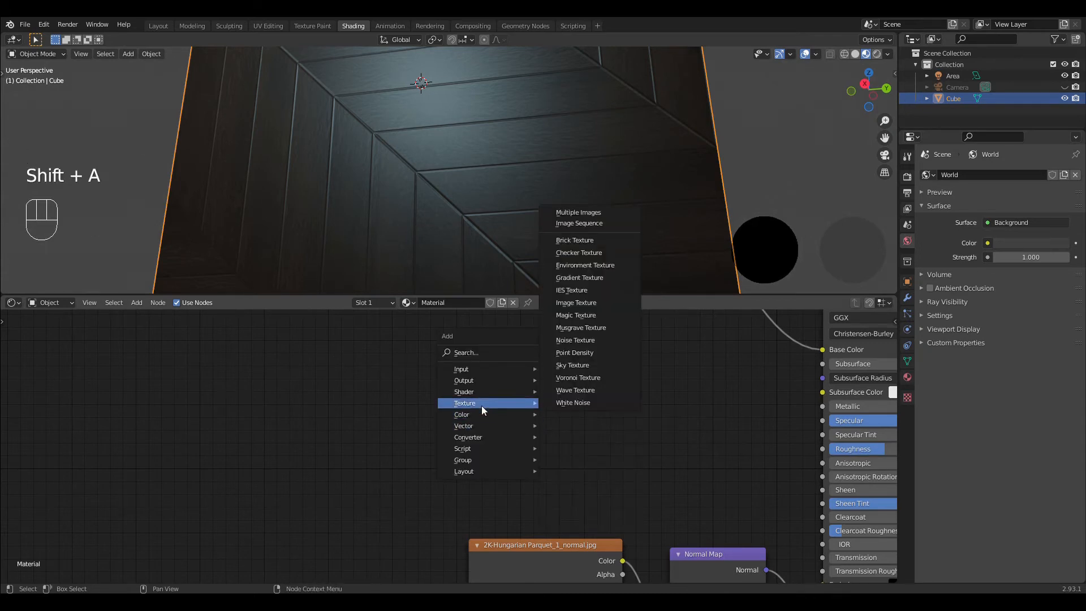
Step: Add a Musgrave Texture into Roughness with scale 12.9, detail 12.8, dimension 1.0
left_click(580, 327)
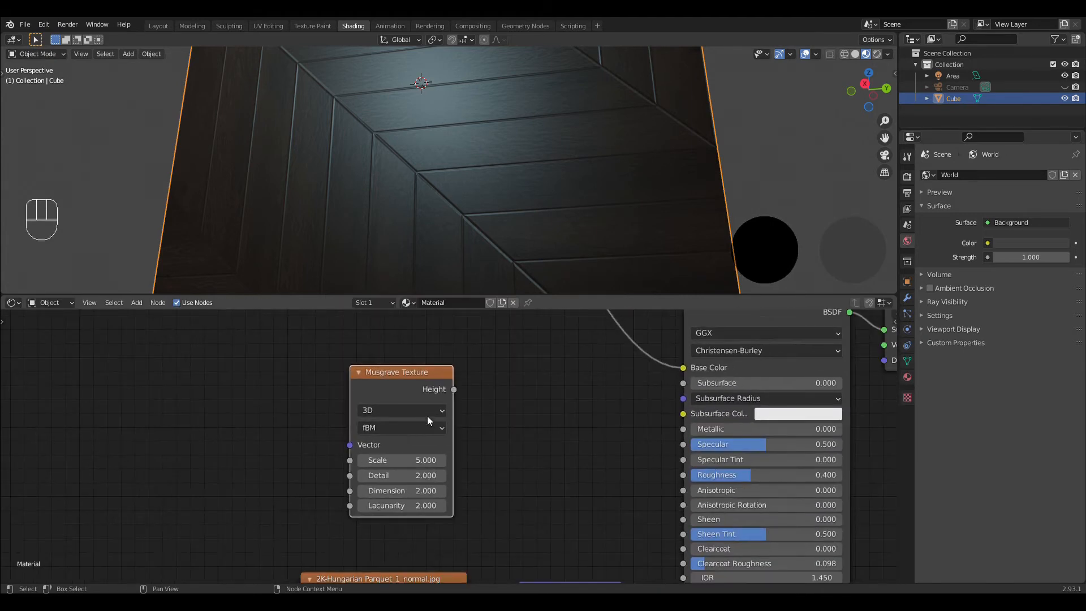
left_click_drag(453, 388, 682, 474)
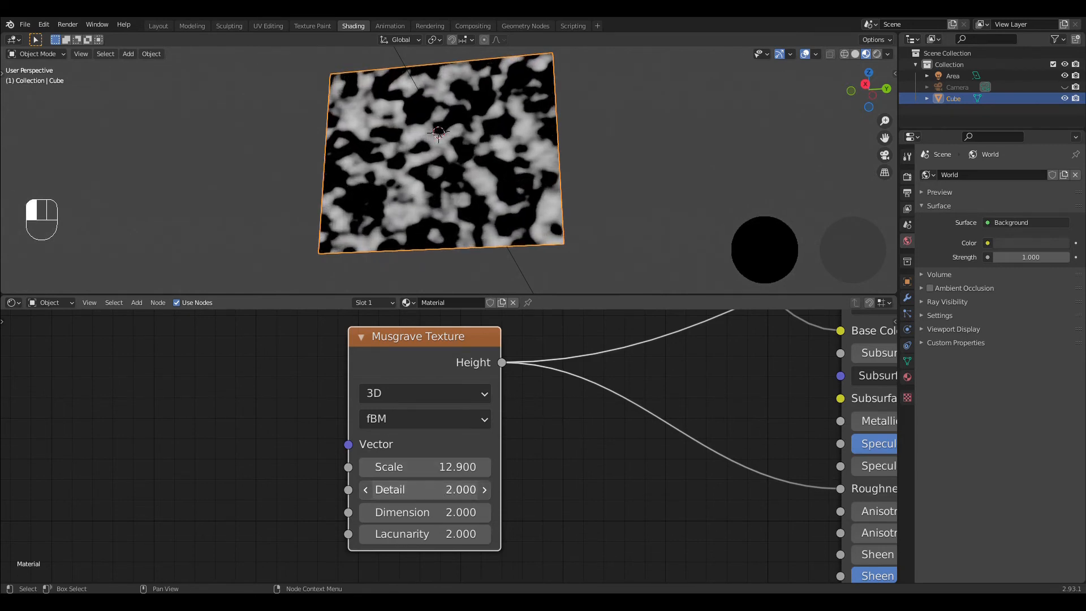
left_click_drag(415, 489, 457, 489)
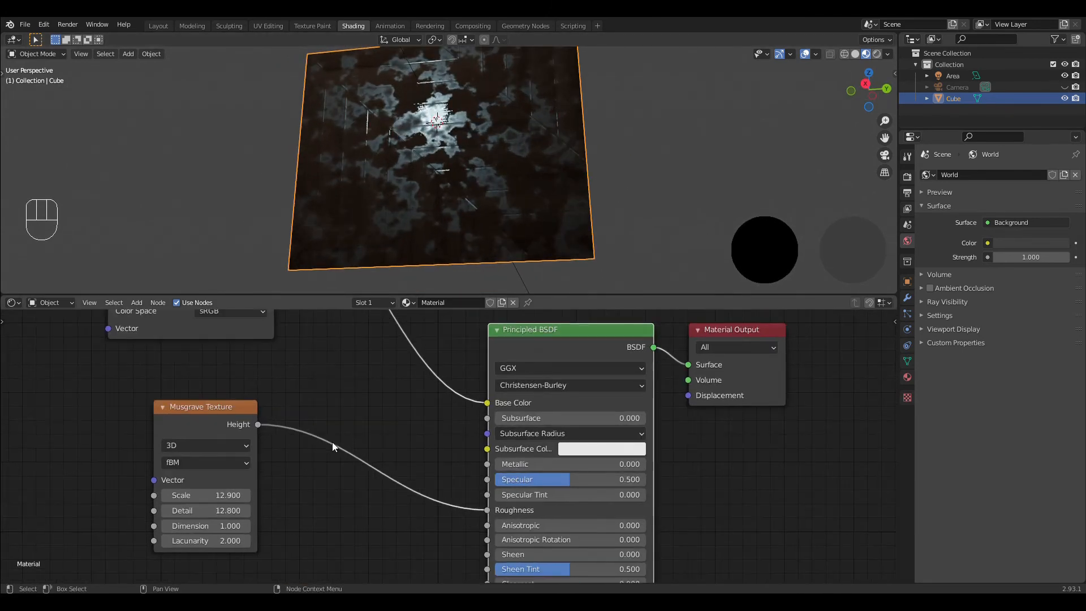
Step: Insert a ColorRamp on the Height–Roughness link with stops near 0.068 and 0.6
key("shift+a")
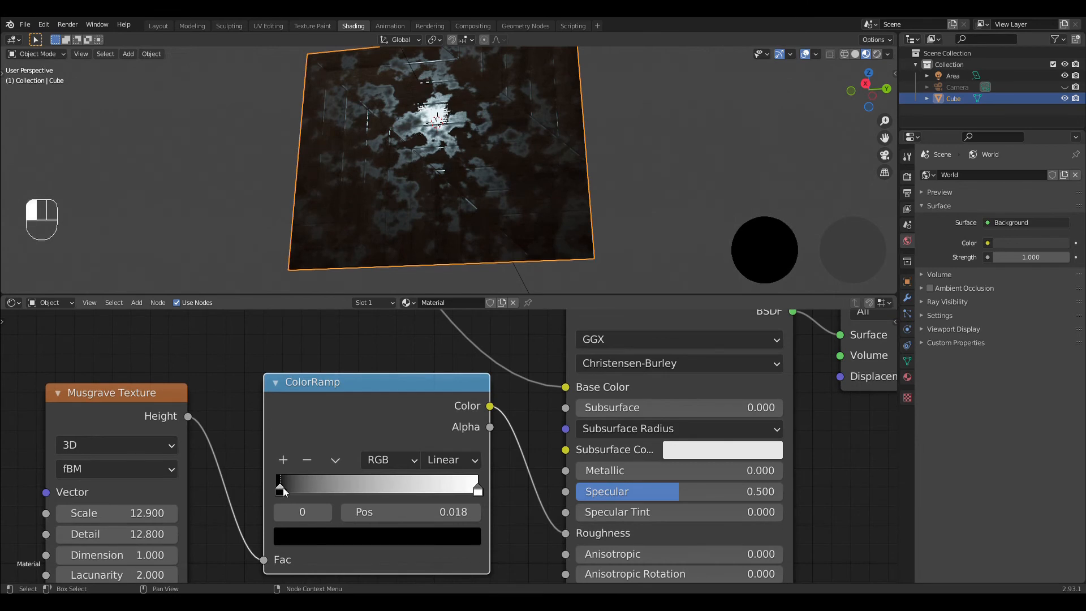
left_click_drag(279, 487, 297, 487)
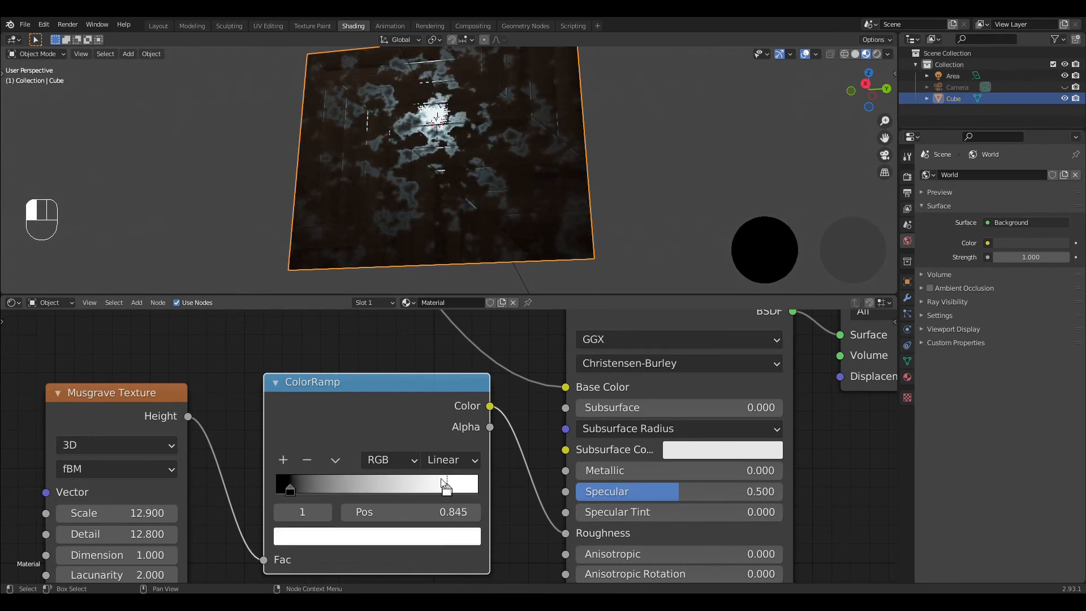
left_click_drag(447, 485, 398, 485)
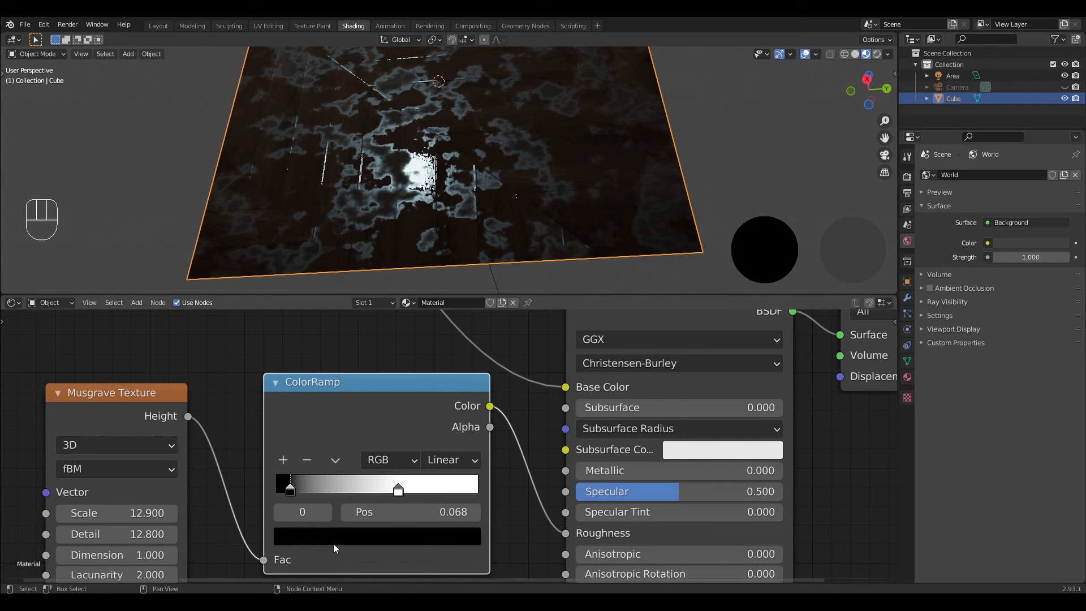
left_click(377, 536)
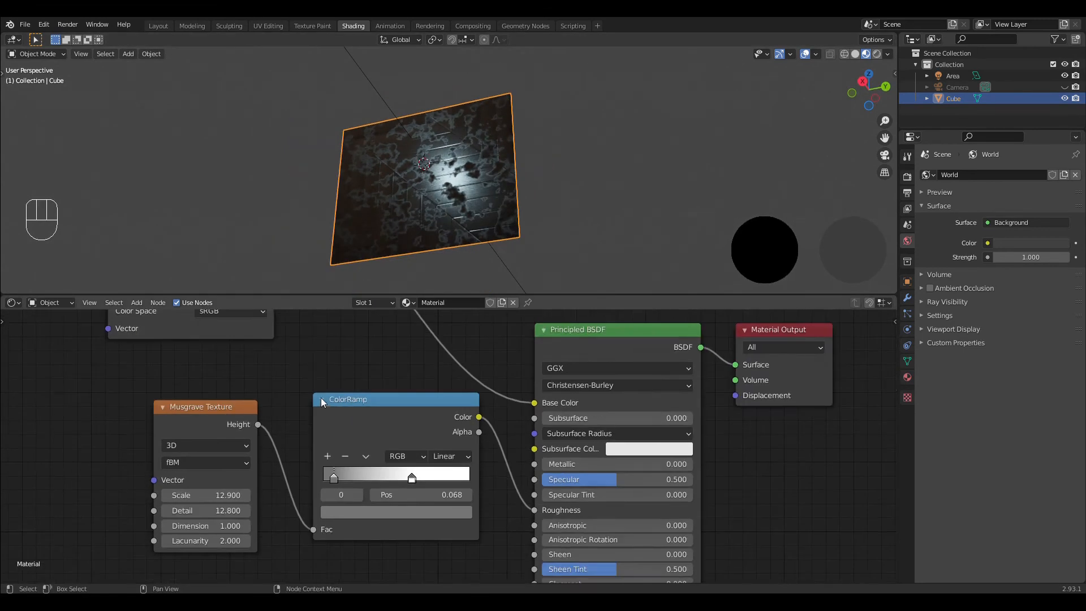
scroll("down", 3)
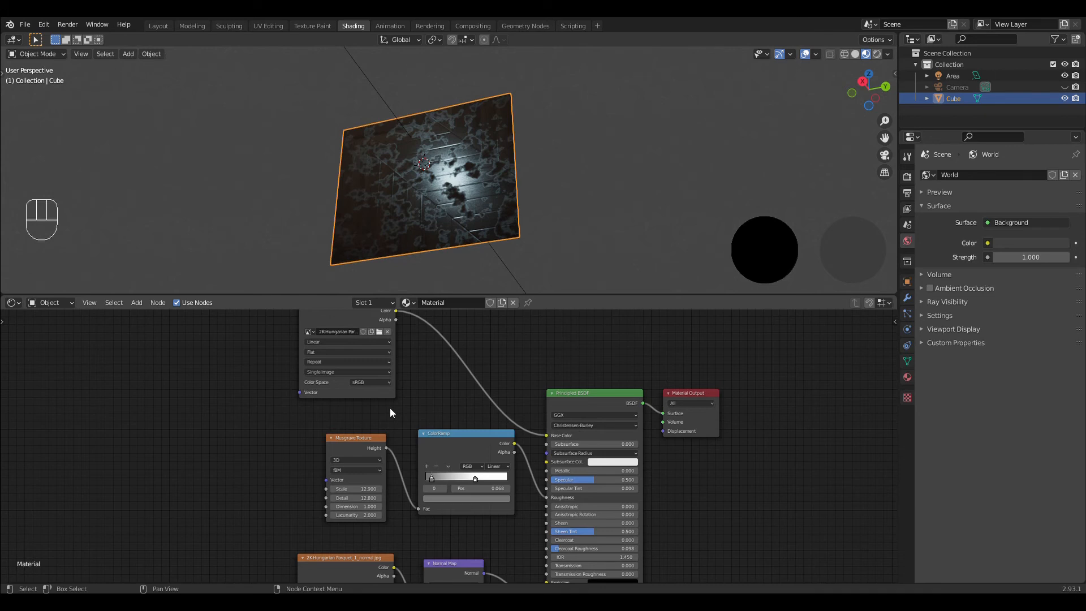
mouse_move(468, 381)
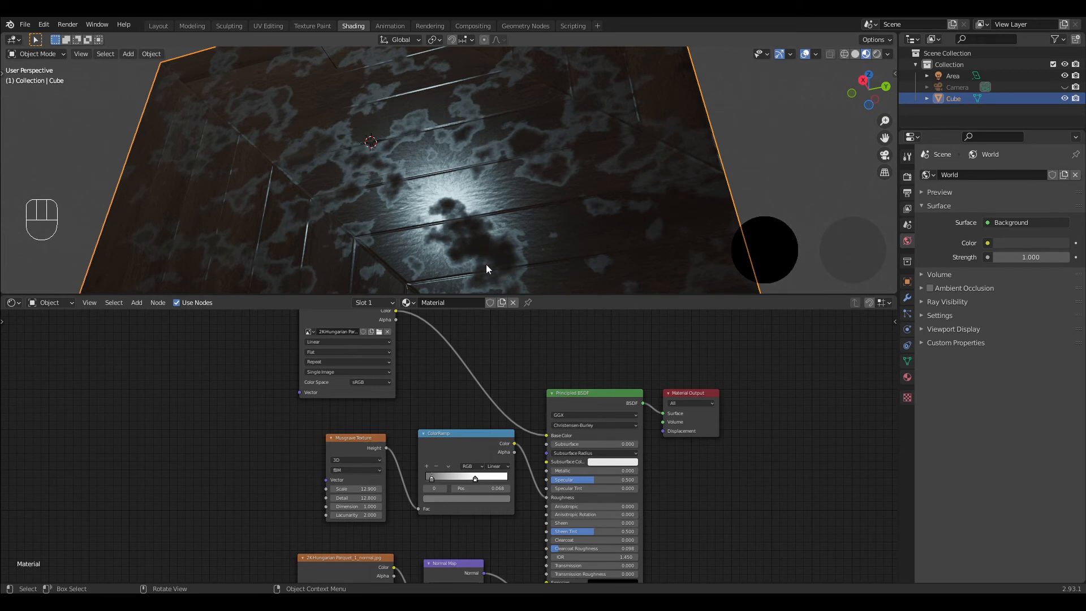
mouse_move(428, 221)
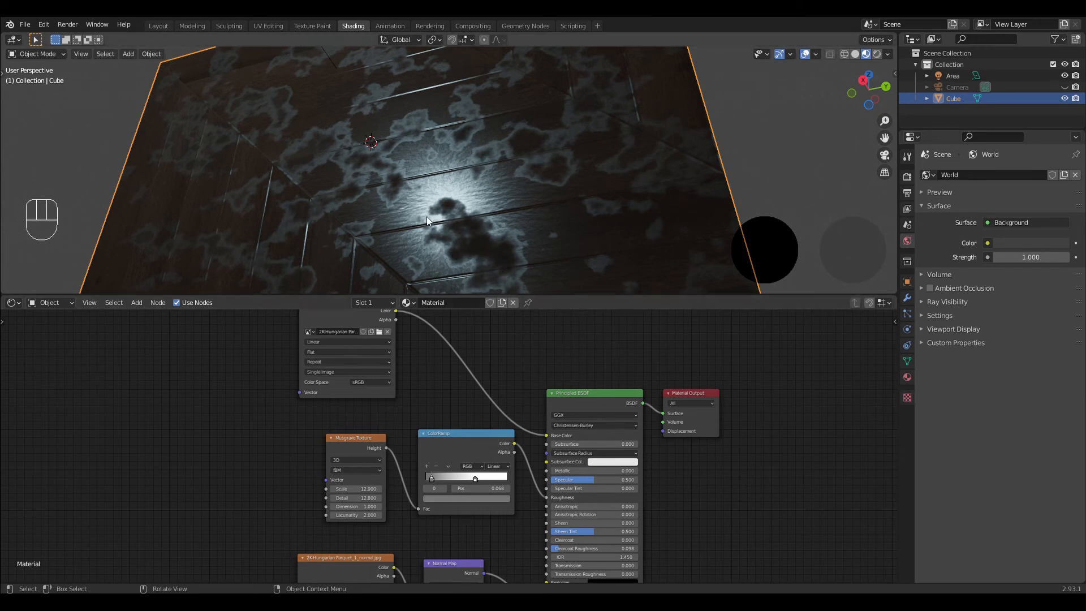
left_click_drag(426, 220, 484, 281)
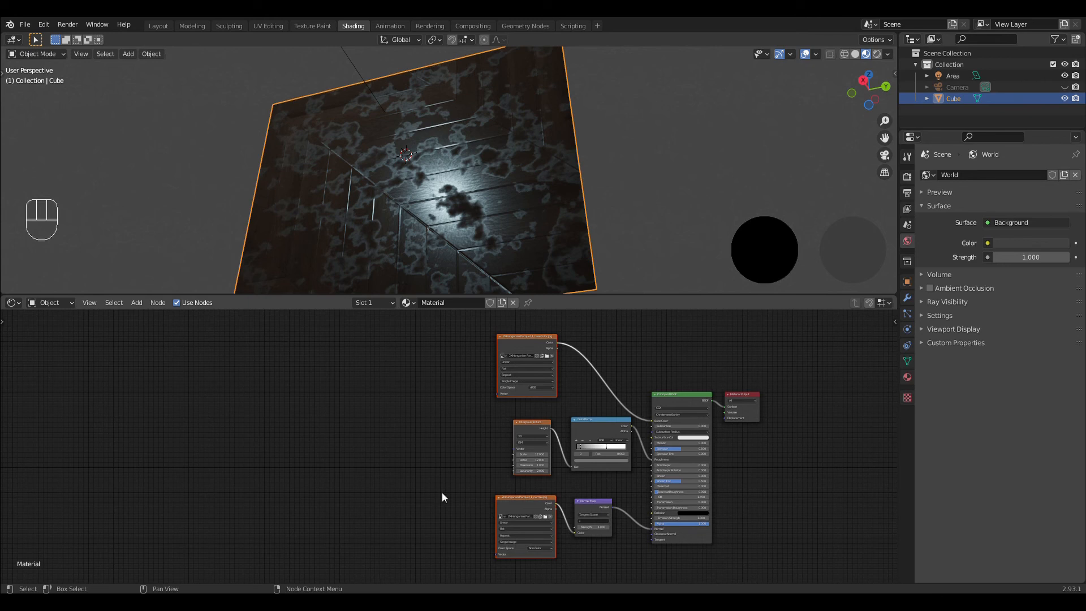
key("shift+=")
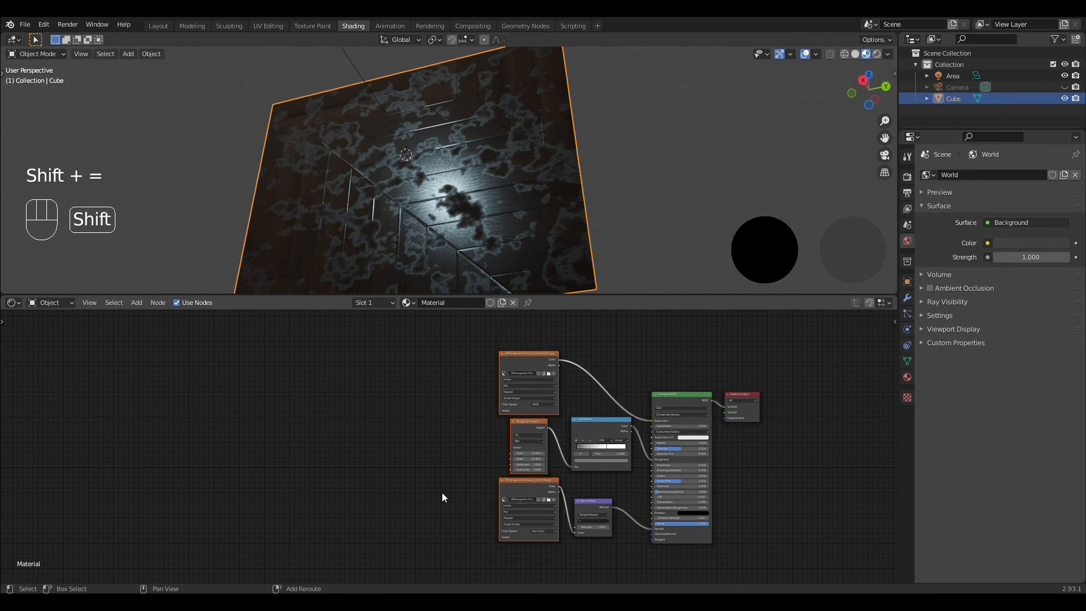